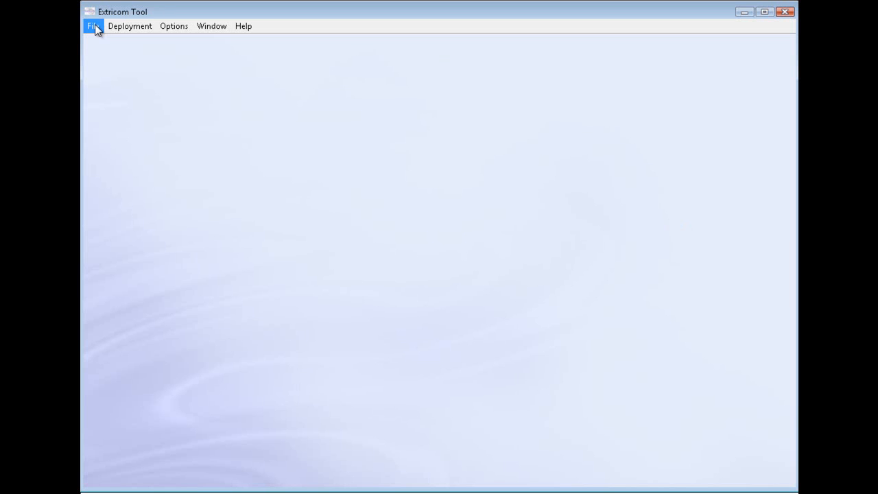
Step: Create the project '4th Floor WLAN Deployment' and load sample_map.jpg as its floor plan
click(93, 25)
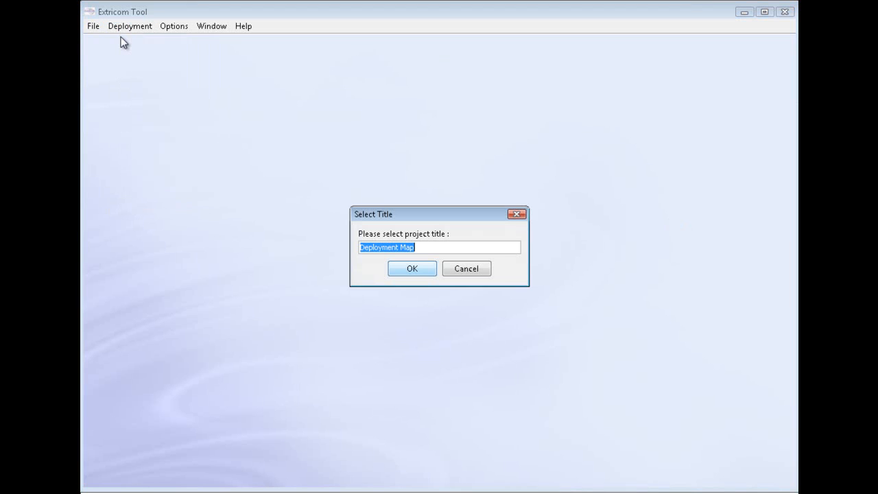
mouse_move(151, 44)
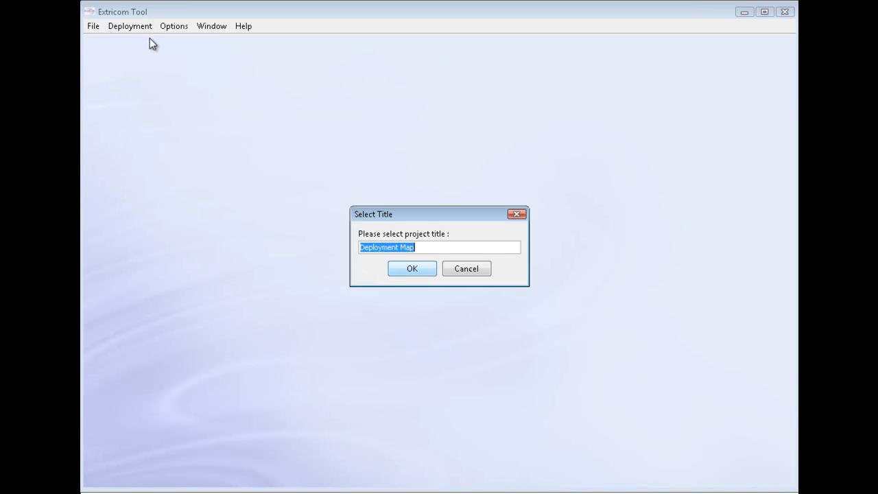
text(4th)
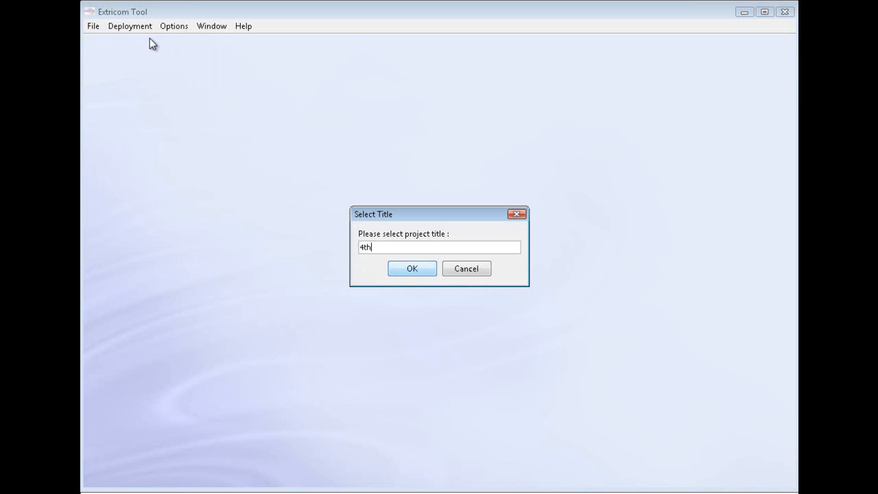
text(Floor)
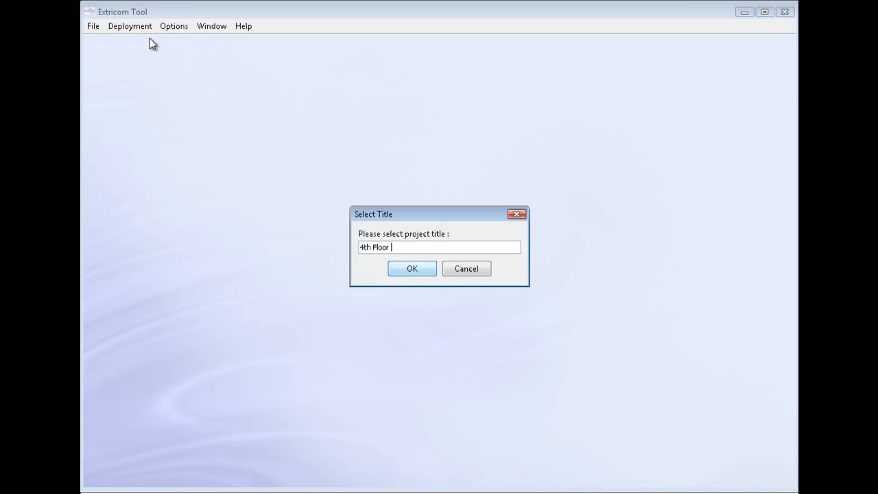
text(WLAN Dep)
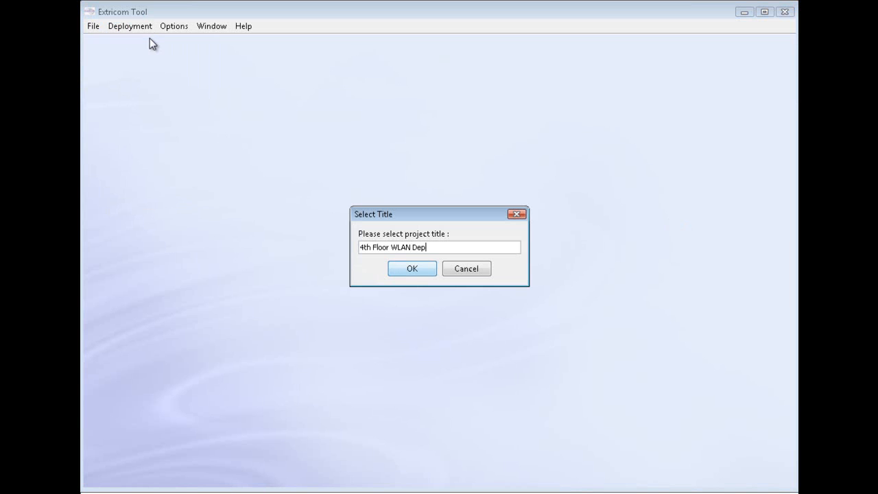
text(loyment)
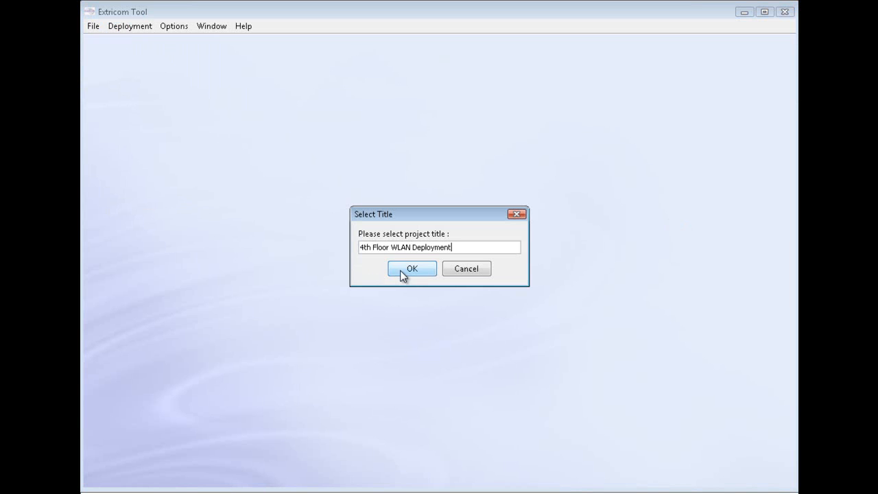
click(412, 267)
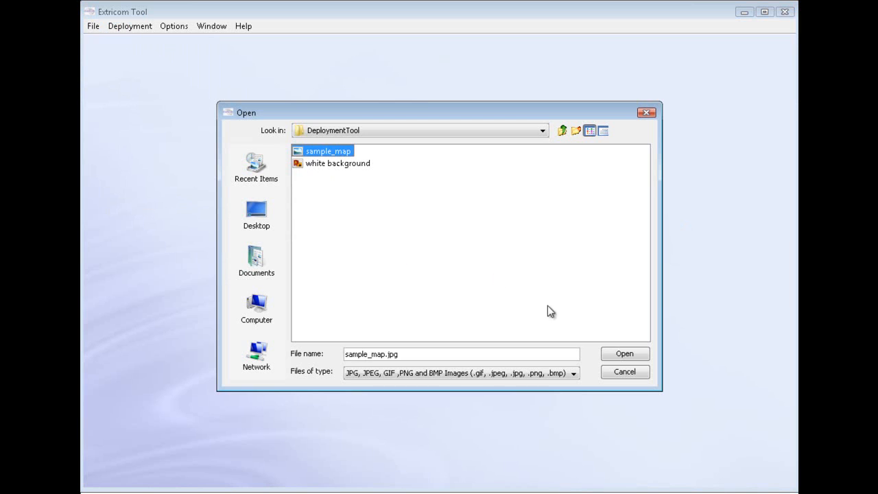
click(623, 354)
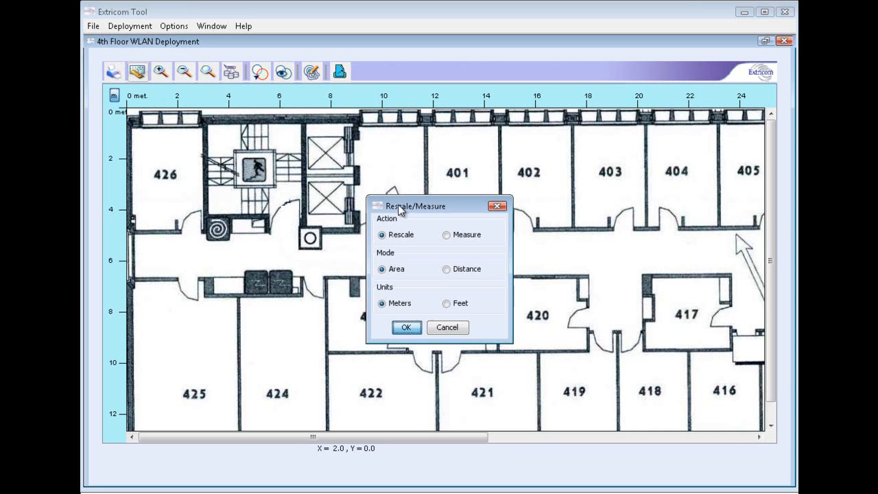
Step: Rescale by Distance, setting the measured reference to 0.8 metres
click(446, 268)
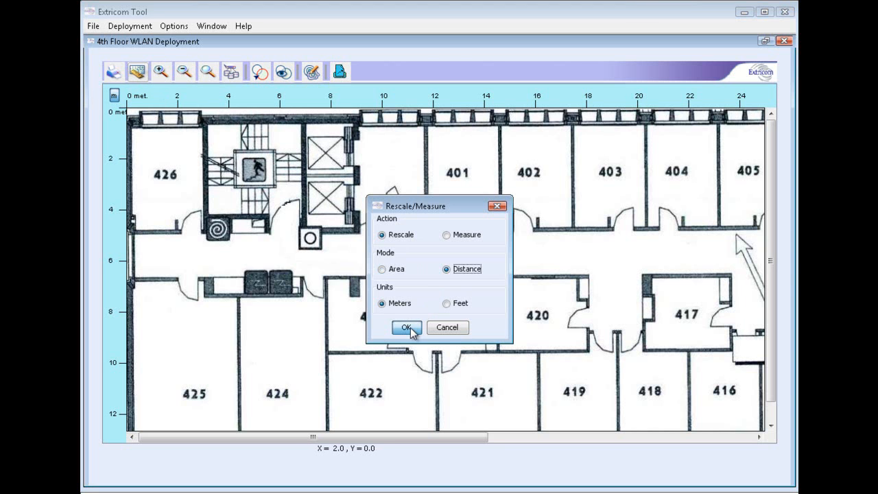
click(406, 326)
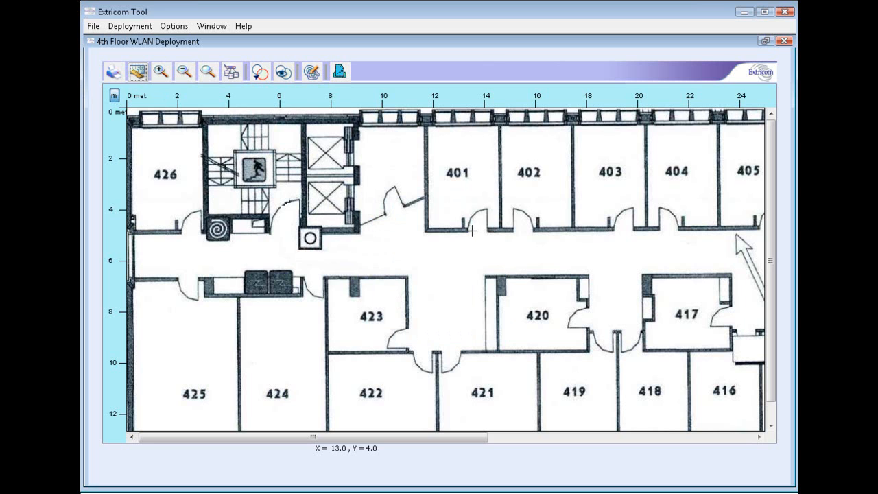
mouse_move(483, 230)
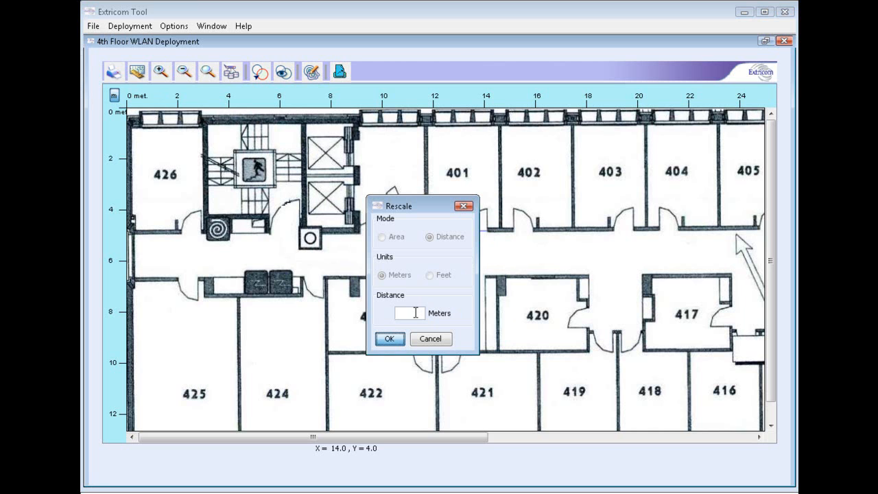
text(0.8)
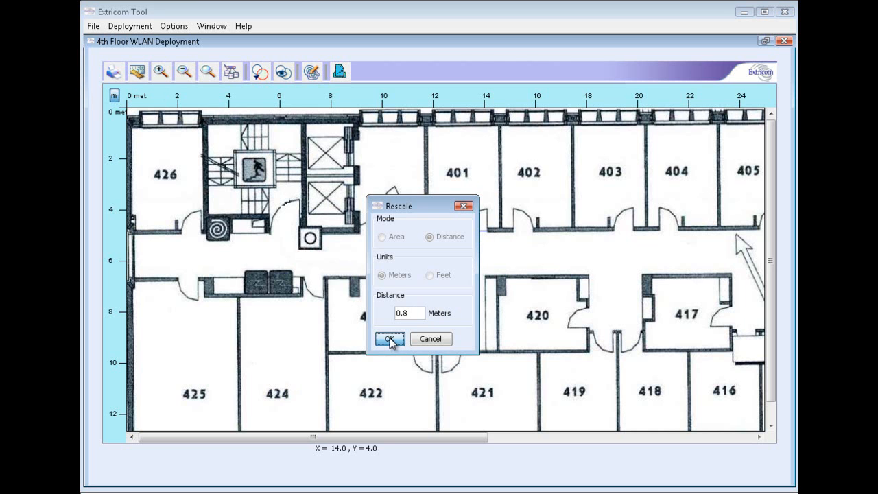
click(390, 338)
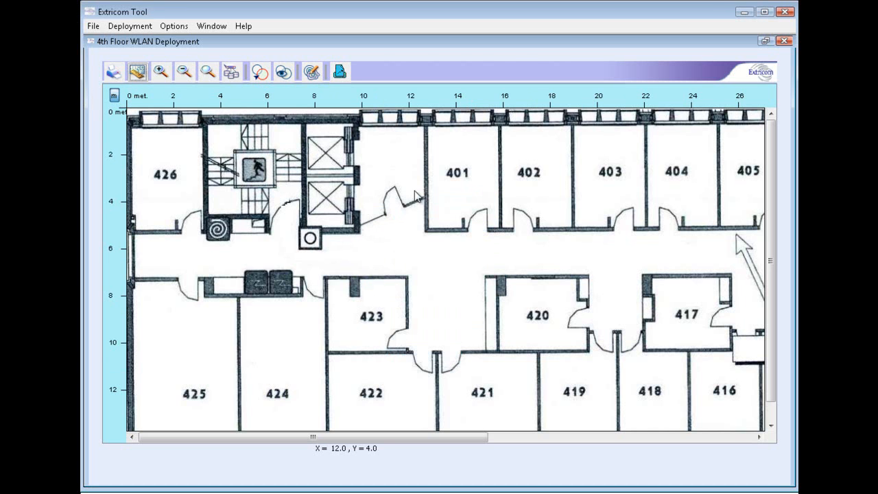
mouse_move(118, 294)
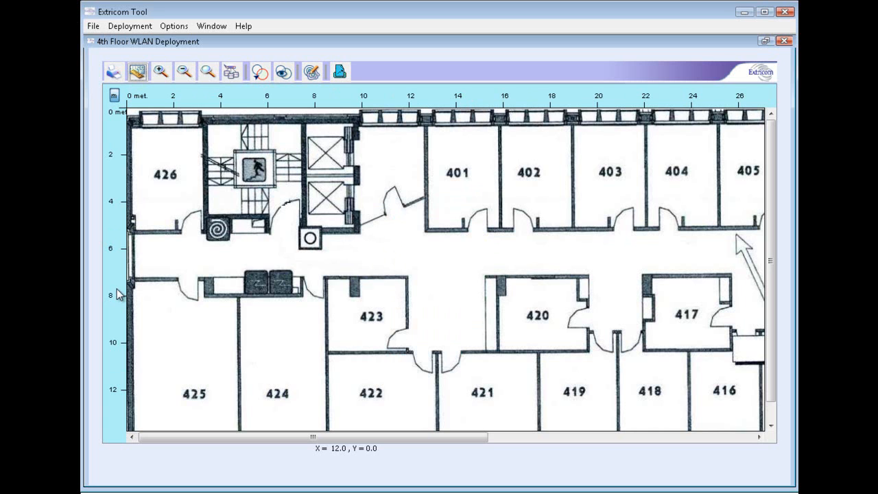
mouse_move(125, 203)
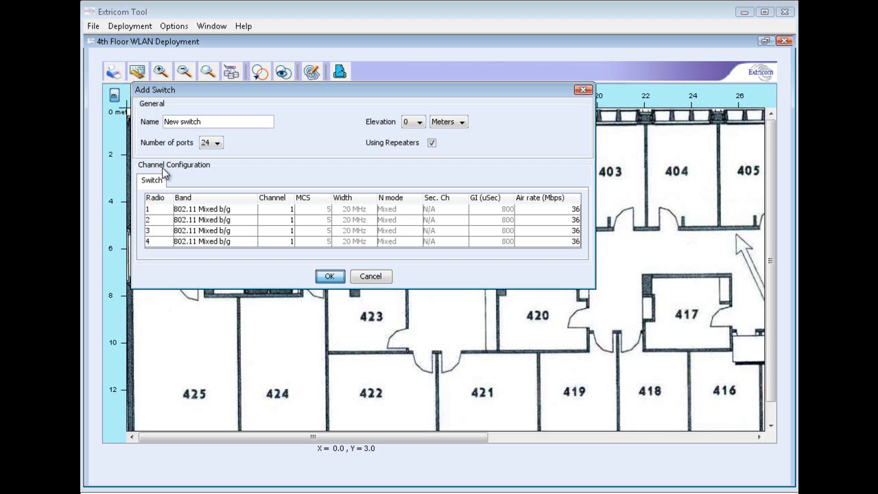
Step: Set the new switch to 16 ports and start choosing its 2-metre elevation
click(219, 142)
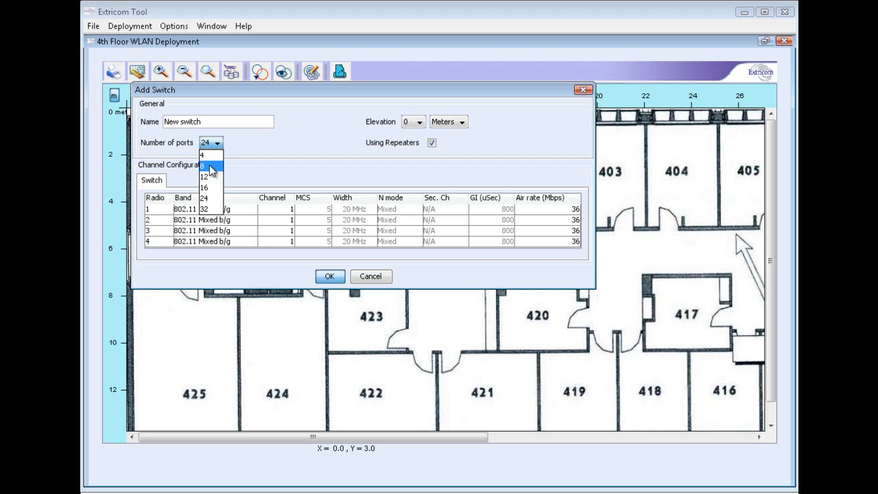
click(203, 187)
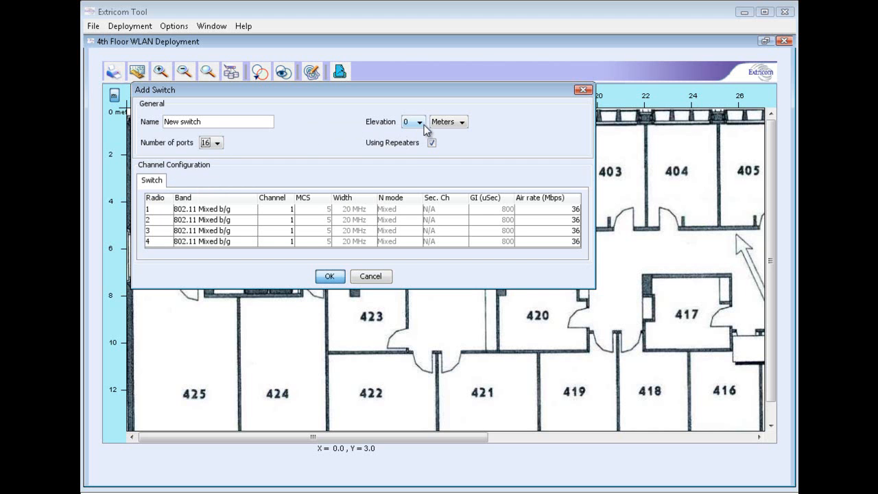
click(420, 121)
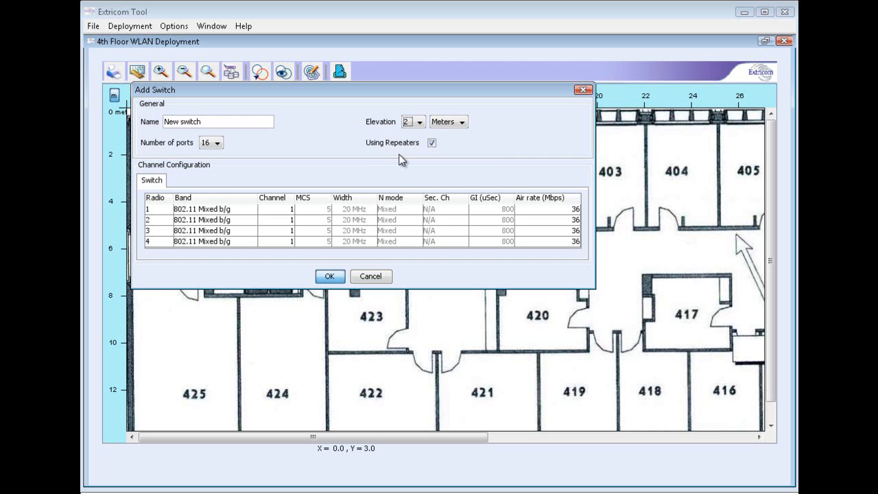
mouse_move(226, 216)
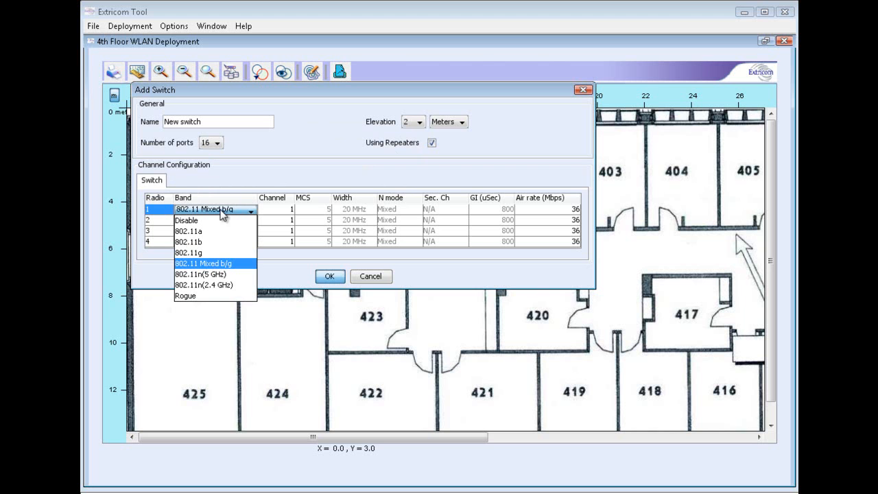
mouse_move(222, 284)
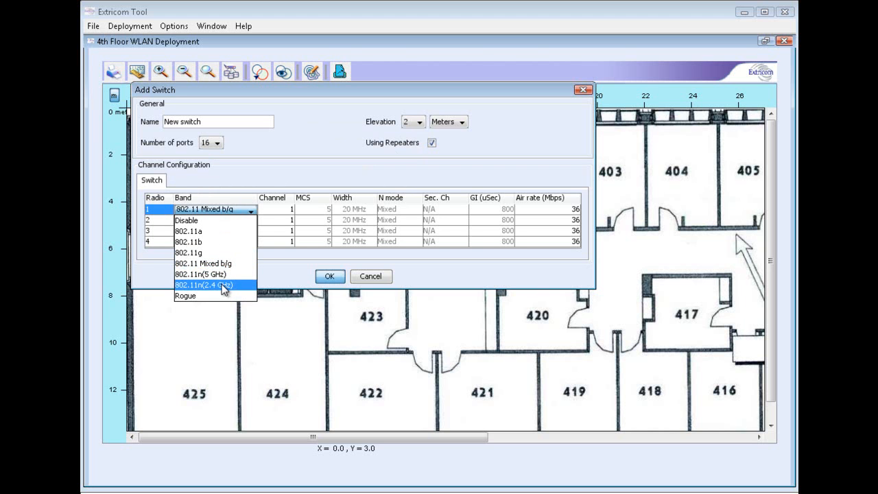
Step: Set radio 1 to 802.11n 2.4 GHz, MCS 15, HT only for a 300 Mbps air rate
click(203, 284)
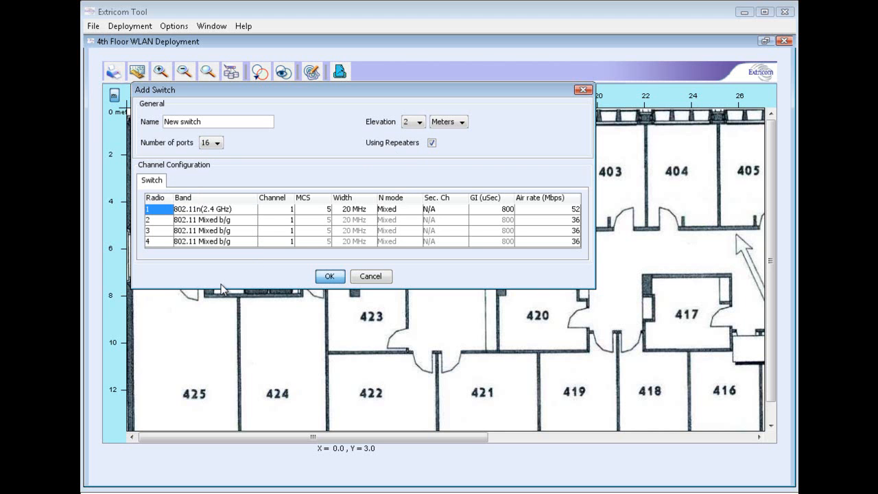
mouse_move(316, 211)
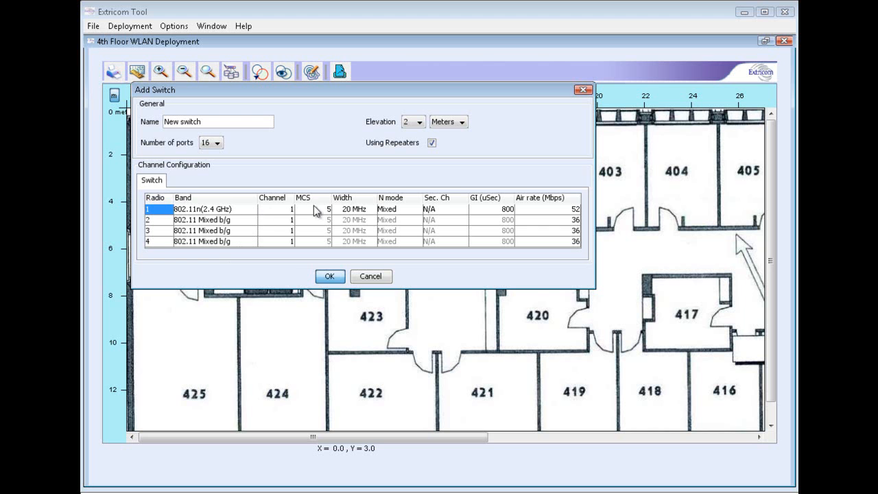
click(324, 208)
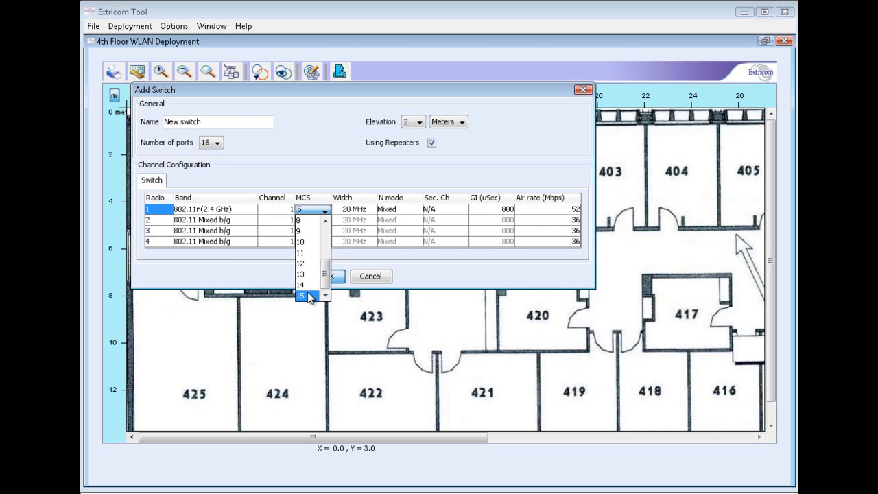
click(300, 296)
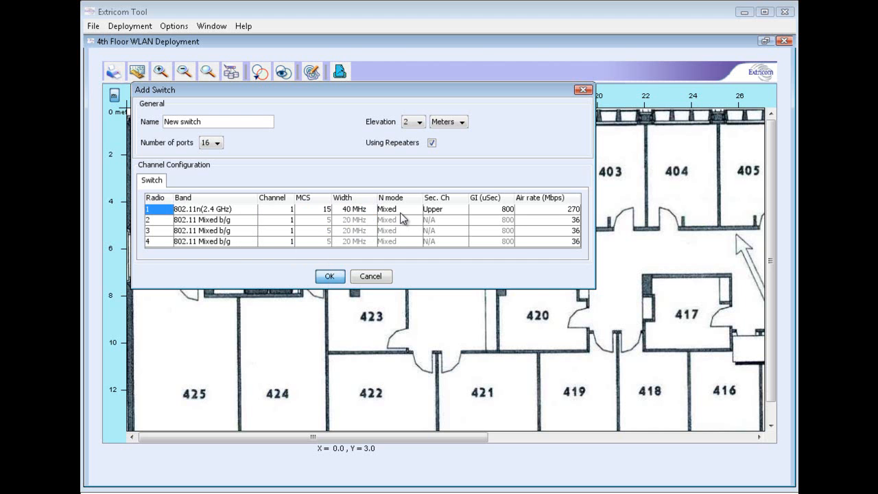
click(391, 208)
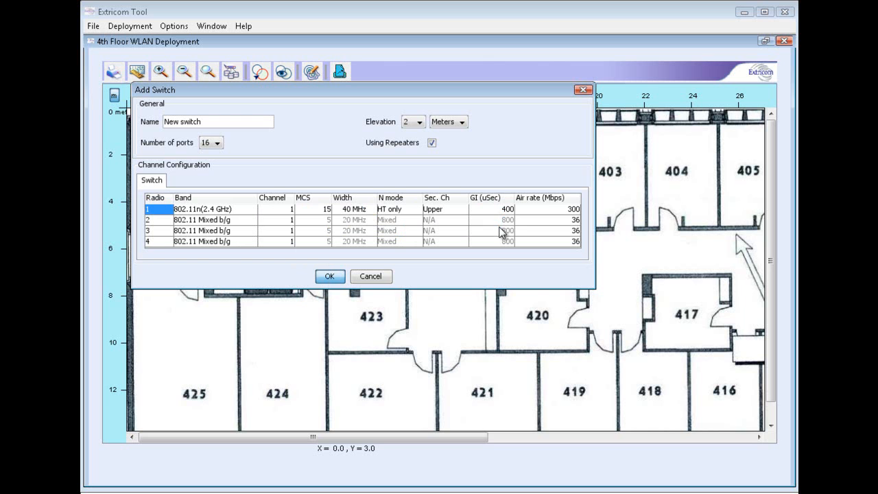
mouse_move(568, 218)
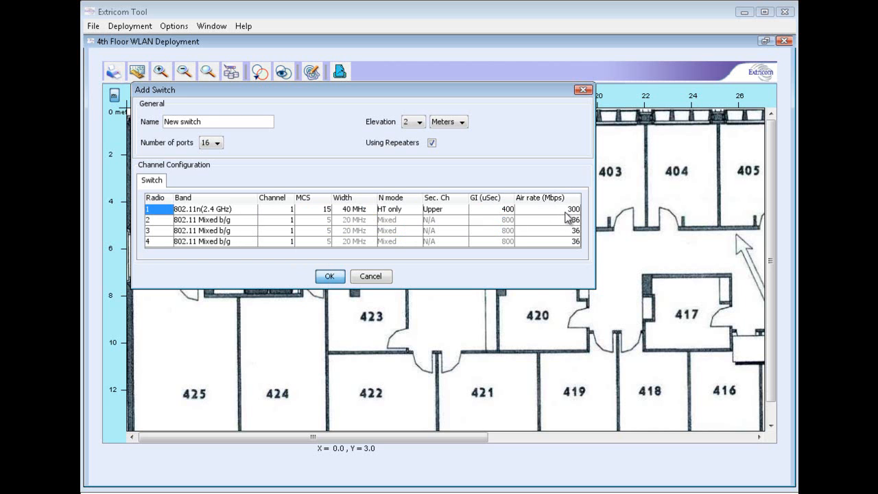
mouse_move(573, 219)
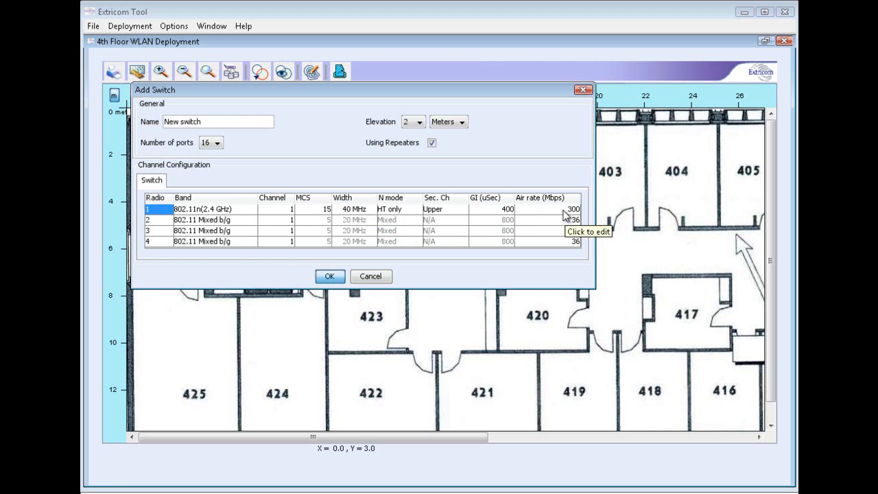
Step: Set radio 2 to 802.11n 5 GHz and begin editing its channel toward channel 36
click(250, 220)
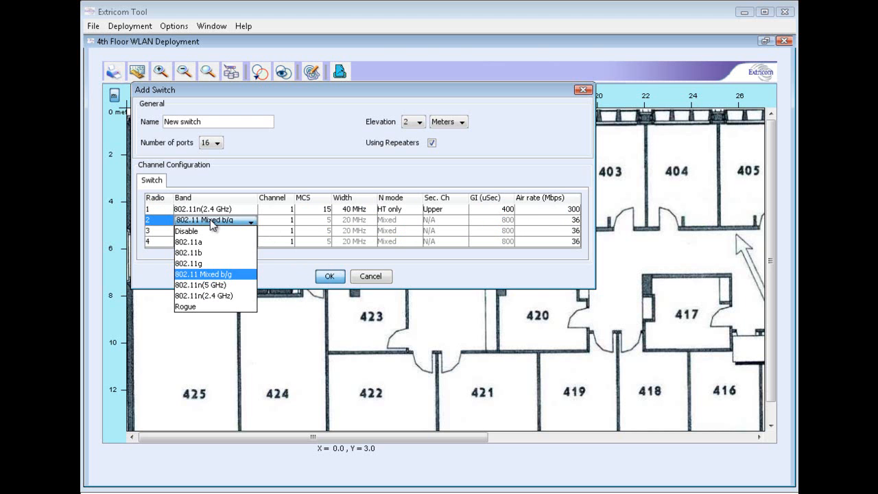
mouse_move(206, 284)
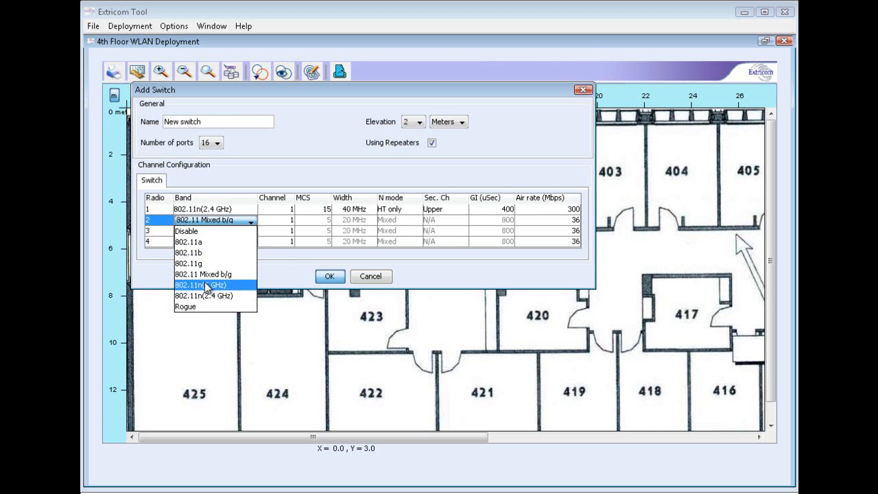
click(200, 284)
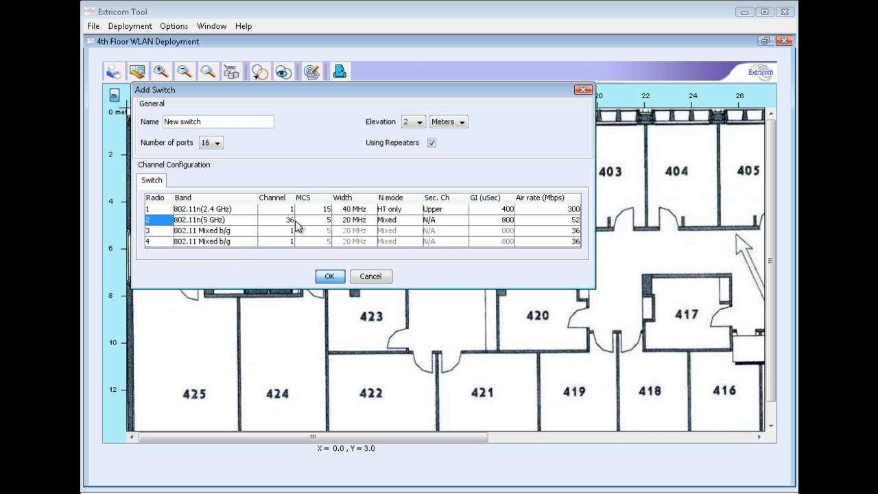
click(324, 219)
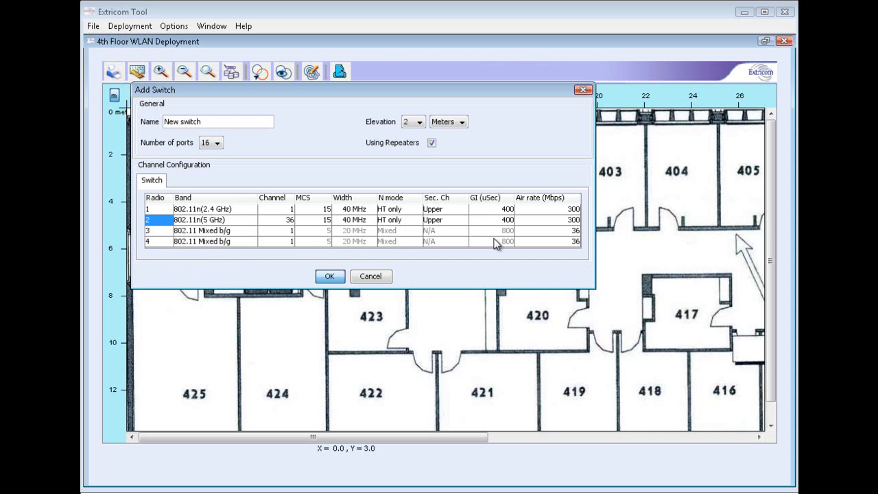
mouse_move(220, 236)
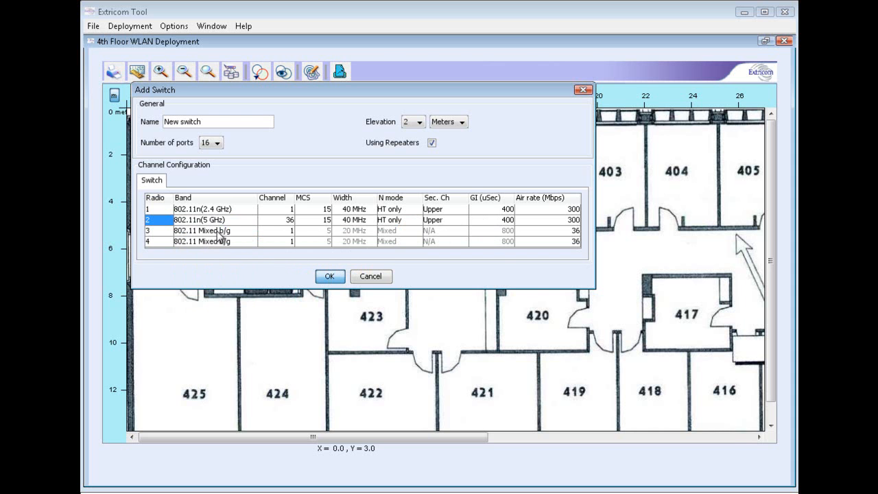
mouse_move(220, 232)
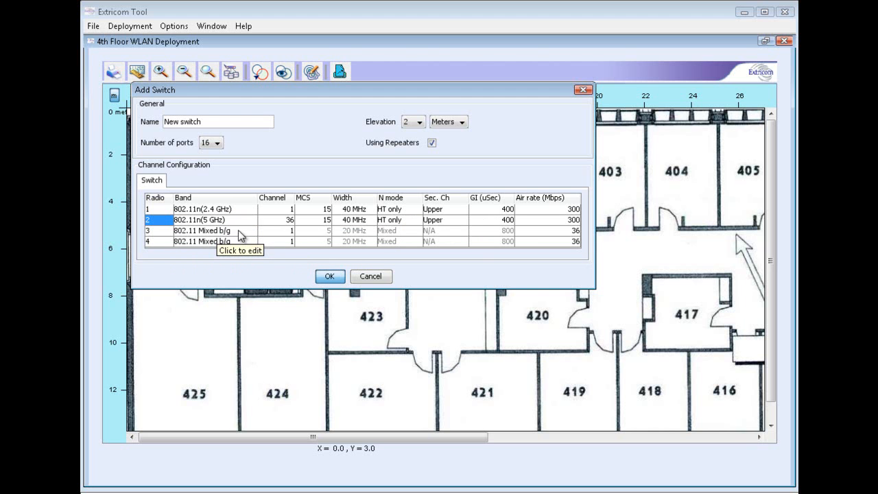
Step: Put radio 3 on channel 11 with a 54 Mbps air rate
click(288, 230)
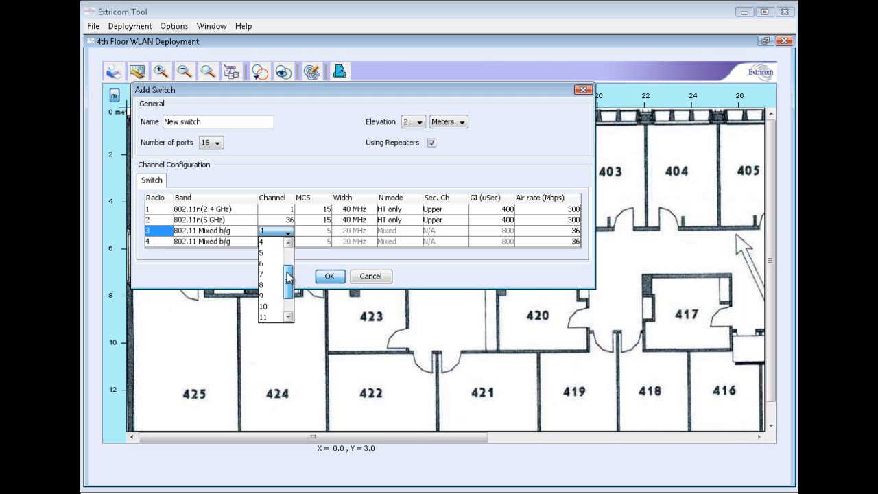
scroll(down, 3)
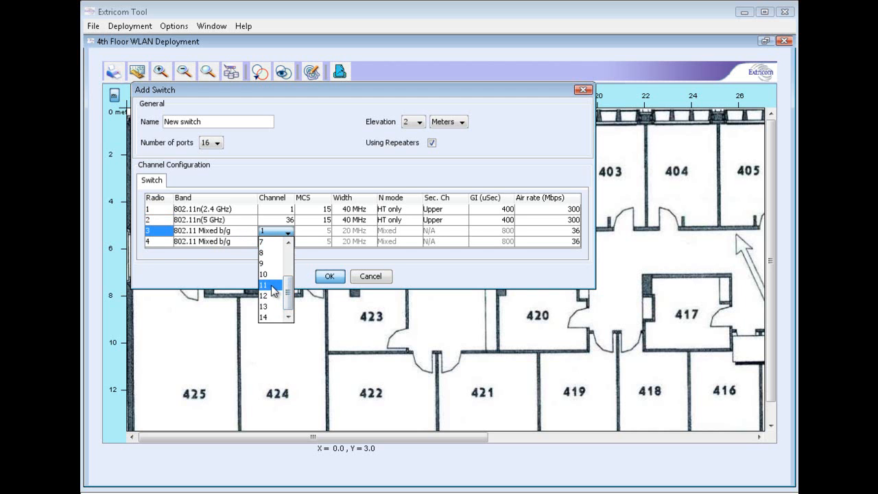
click(263, 284)
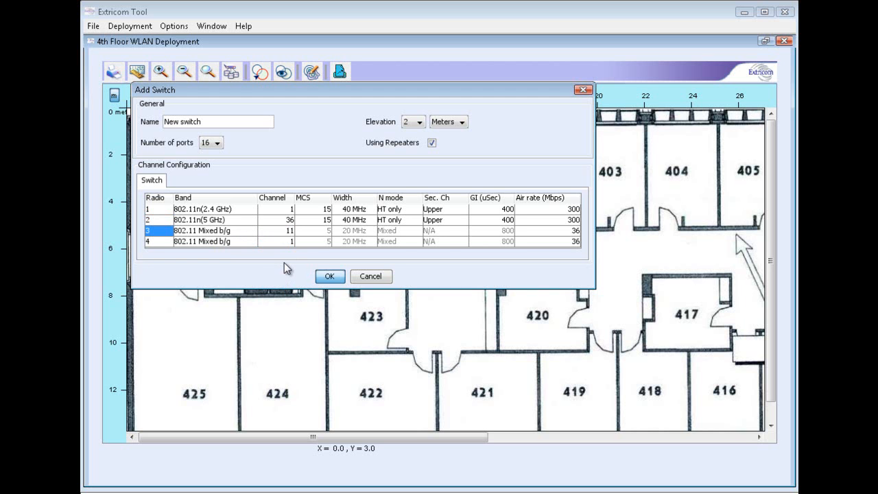
mouse_move(285, 242)
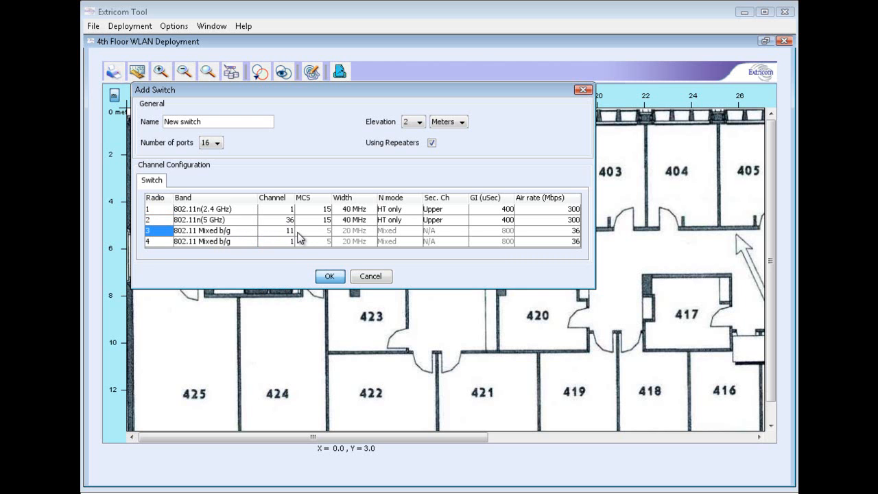
mouse_move(580, 236)
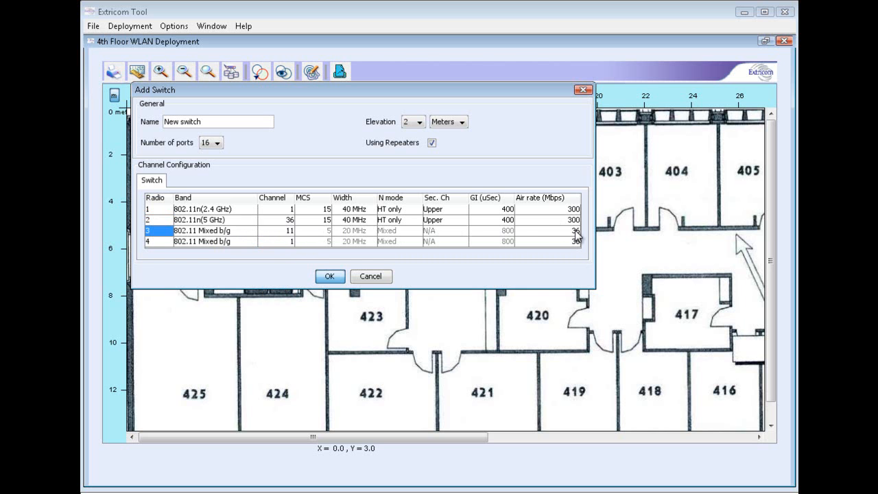
click(573, 231)
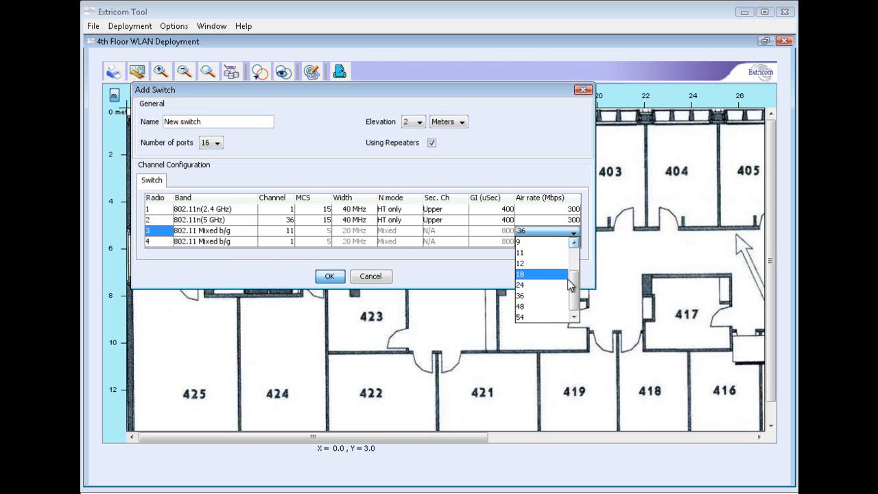
click(521, 316)
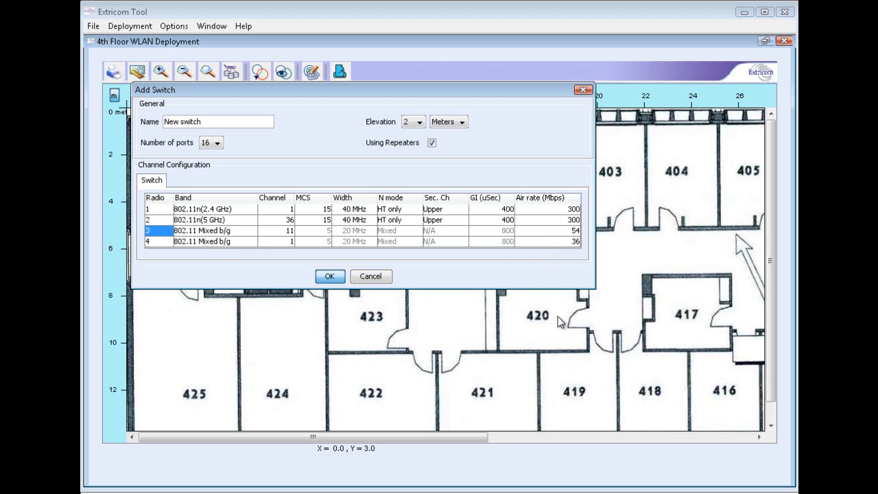
mouse_move(175, 252)
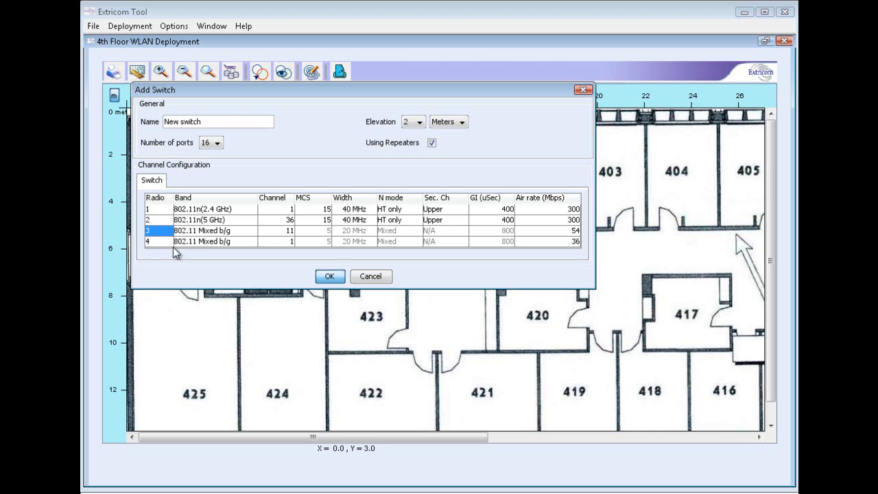
mouse_move(200, 249)
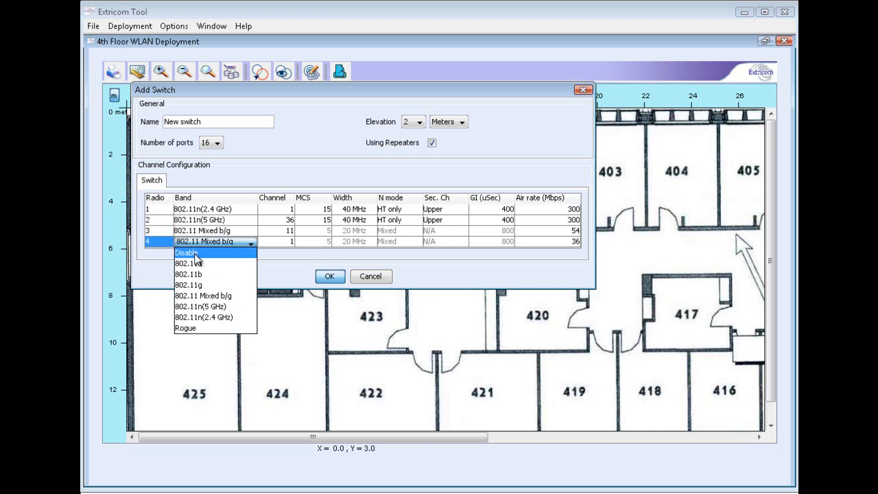
Step: Disable radio 4 and confirm the new switch
click(187, 252)
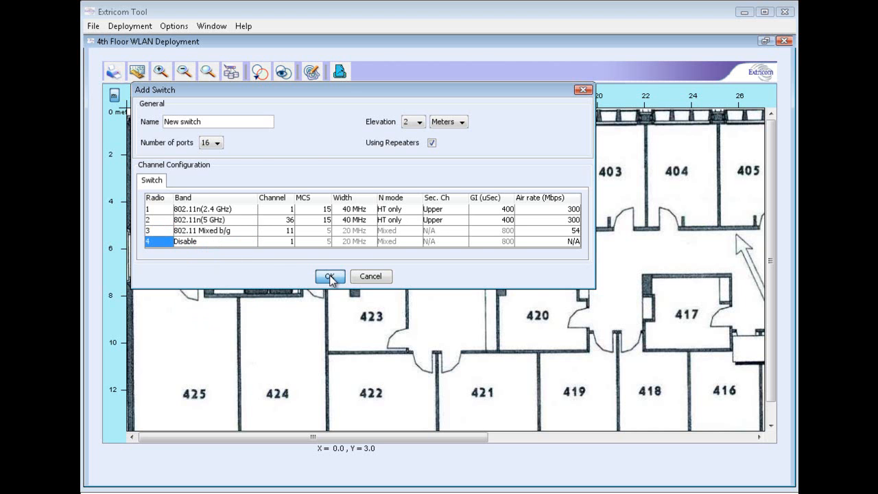
click(330, 278)
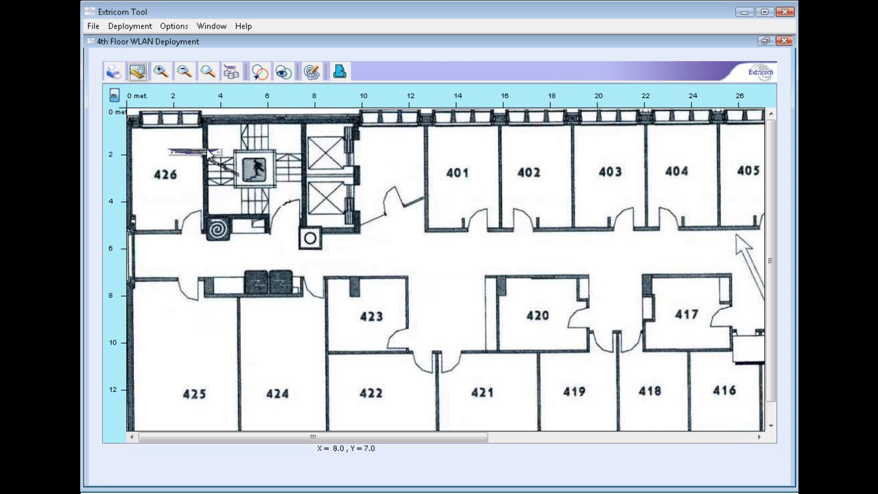
Step: Drop the switch on the plan and move it to the top-left corner in room 426
click(195, 152)
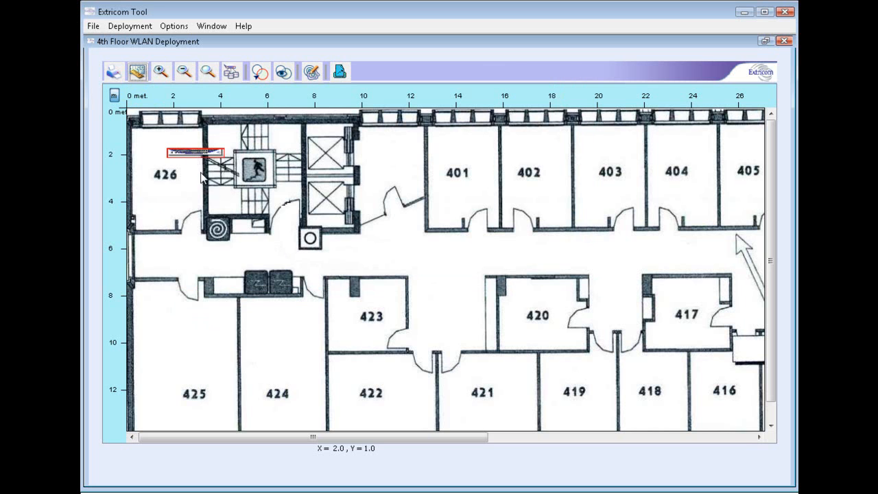
drag(195, 151, 240, 222)
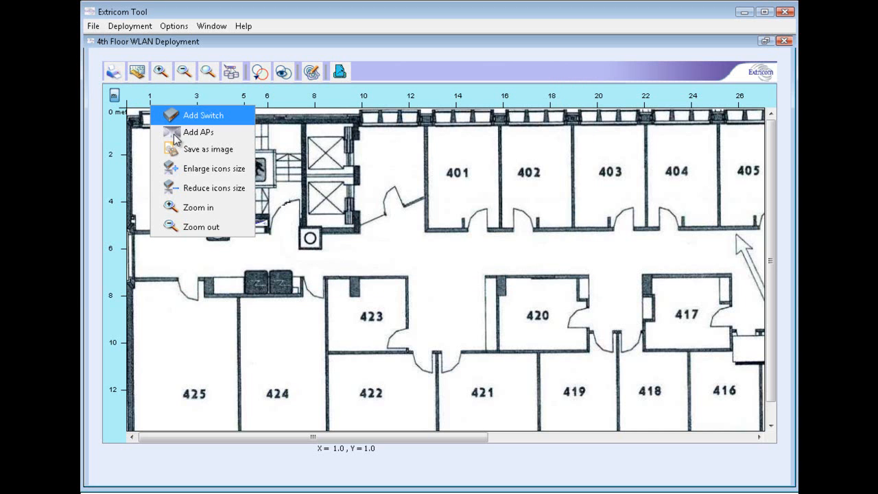
Step: Add access points to the switch via Add APs, choosing their number and confirming
click(198, 132)
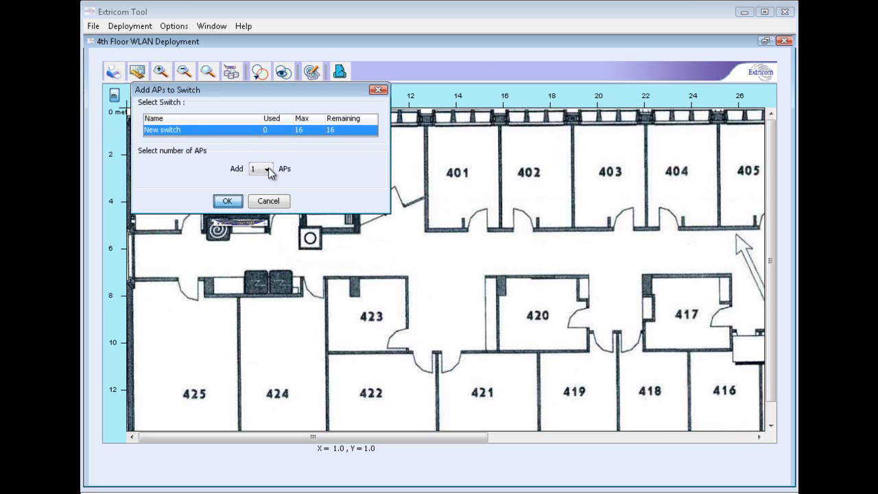
click(266, 169)
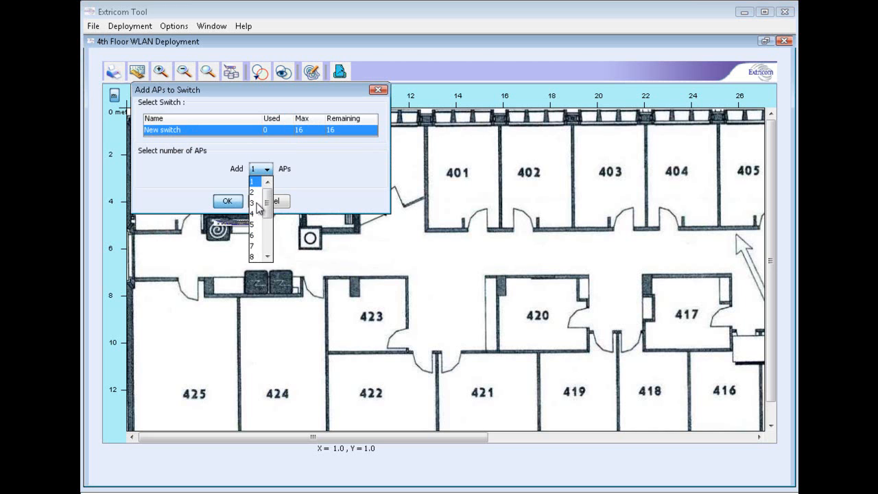
click(252, 203)
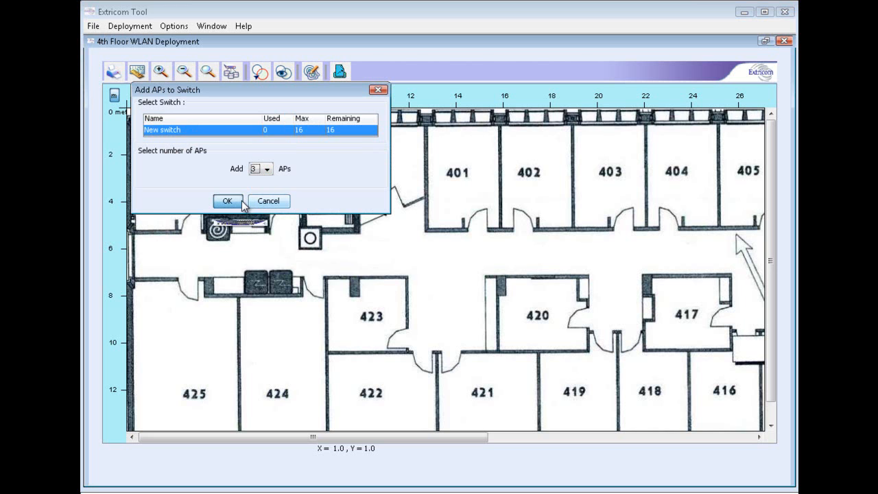
click(228, 201)
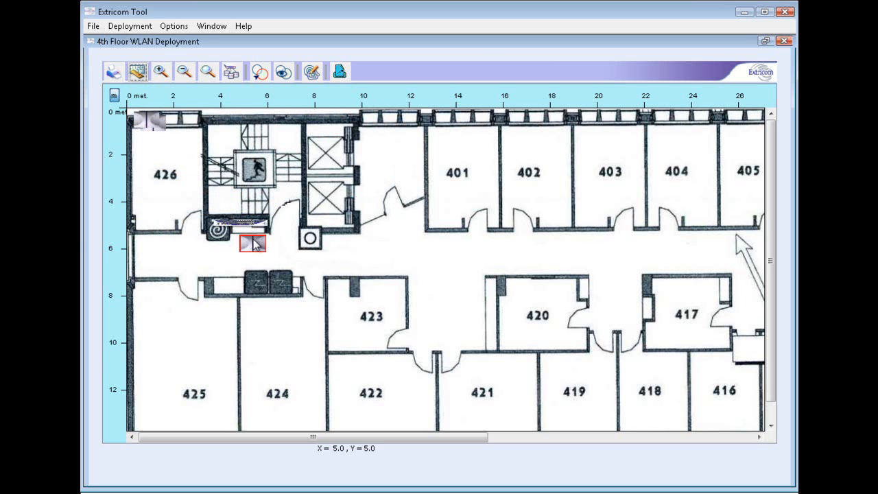
mouse_move(152, 104)
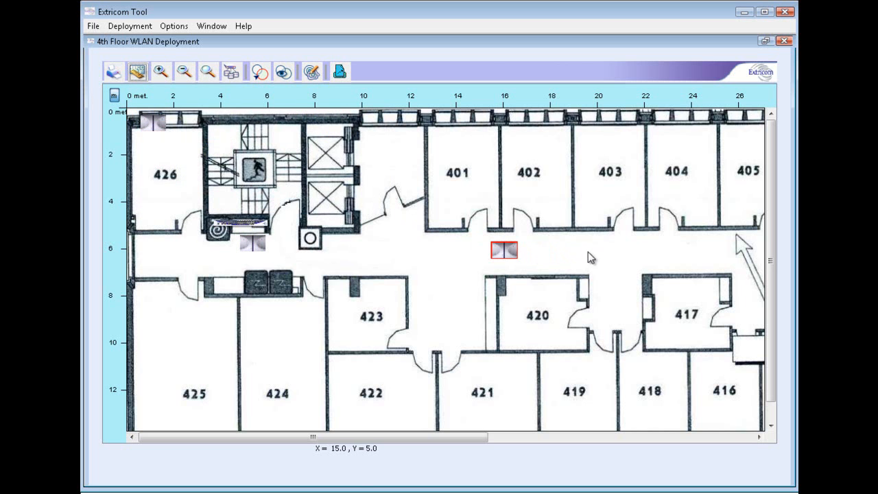
Step: Move an access point into the corridor above room 420
drag(505, 250, 598, 254)
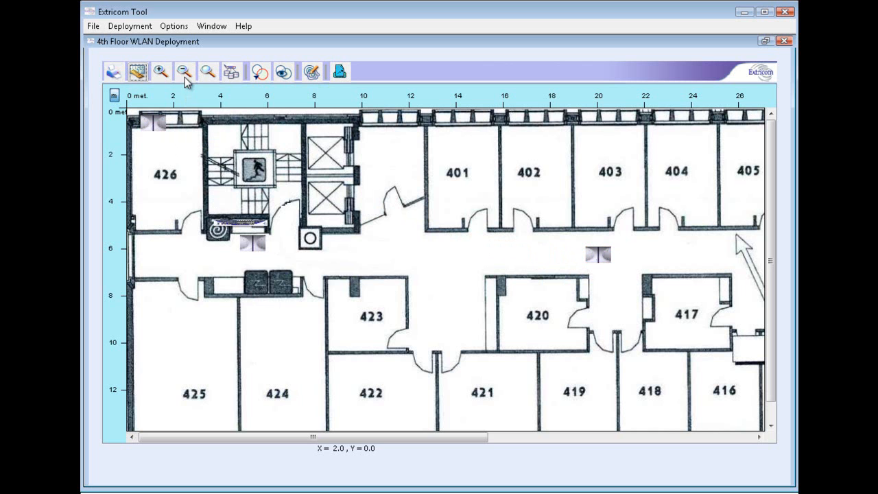
mouse_move(183, 71)
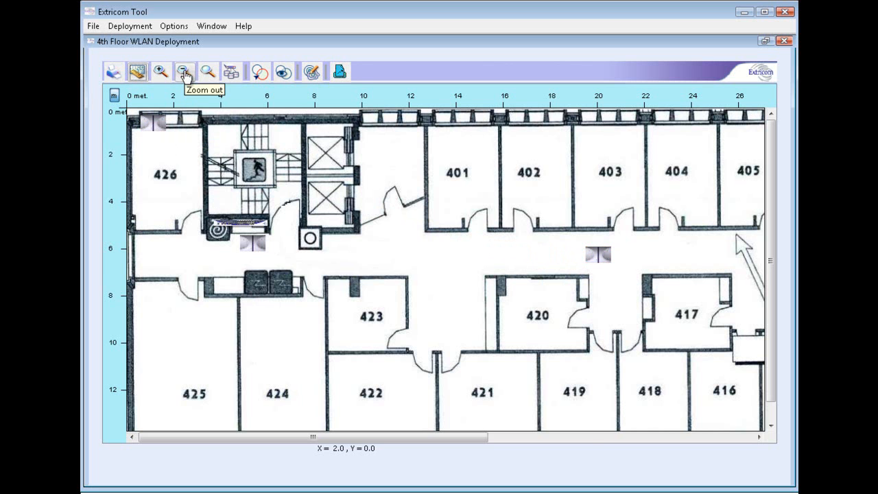
Step: Zoom out to the whole floor and move the third AP into the east corridor above room 411
click(184, 72)
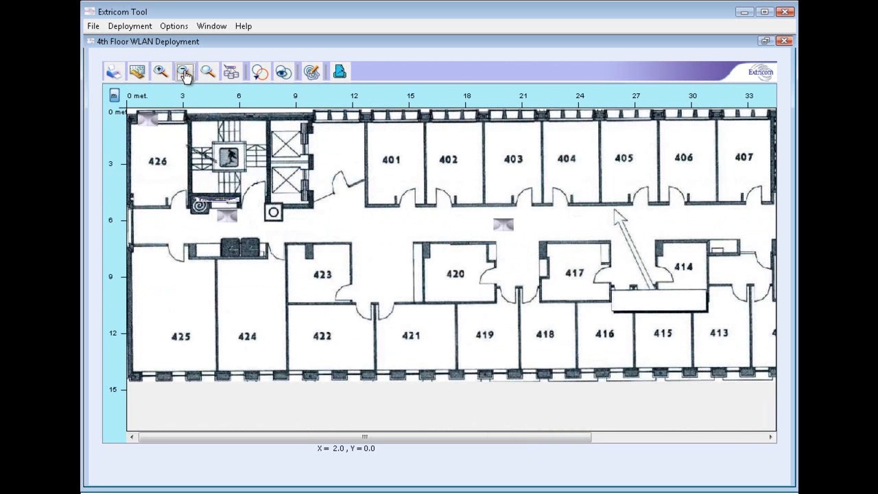
click(183, 71)
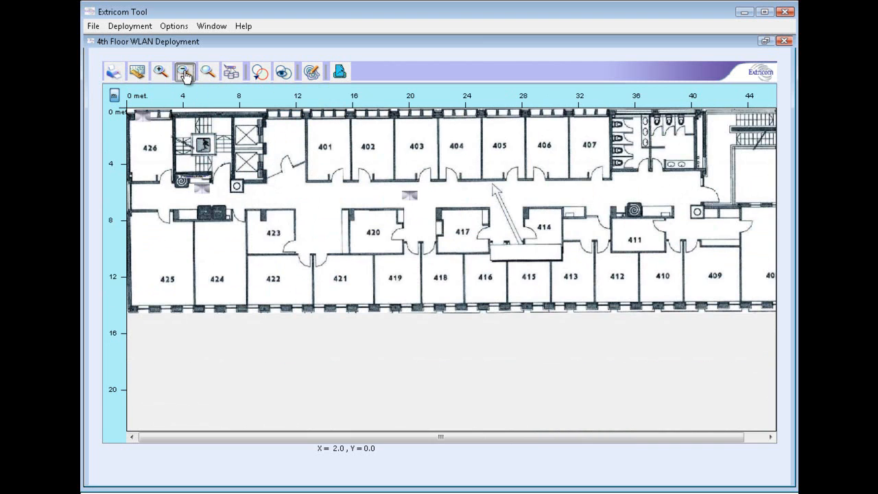
click(184, 72)
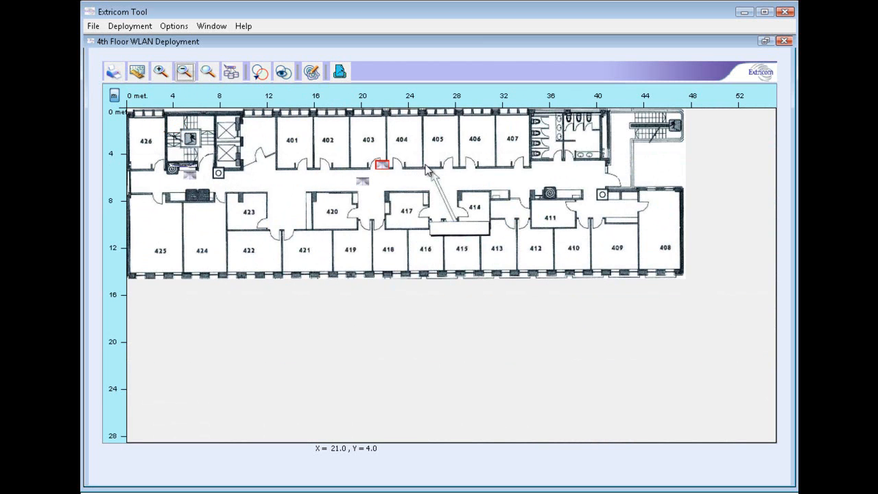
drag(381, 164, 485, 177)
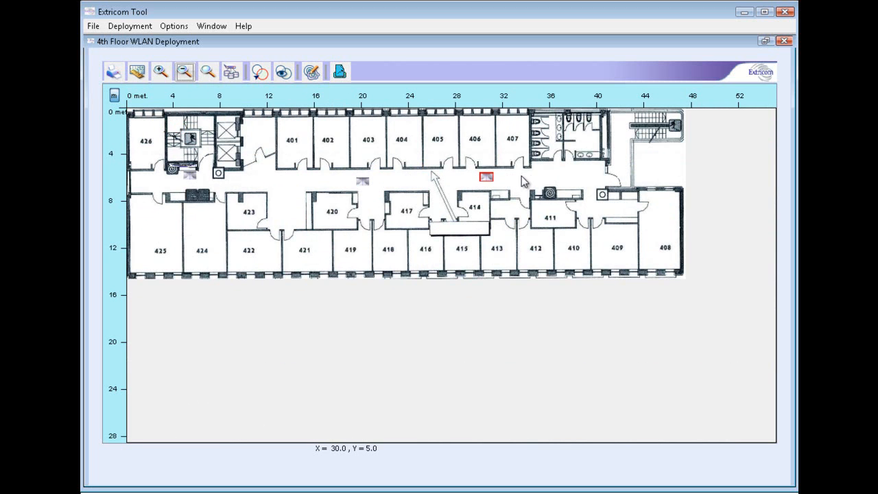
drag(486, 177, 536, 181)
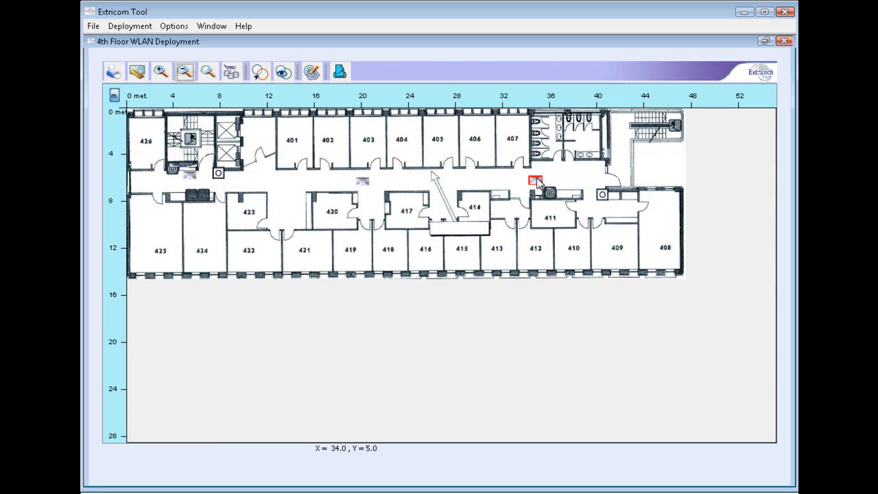
mouse_move(431, 185)
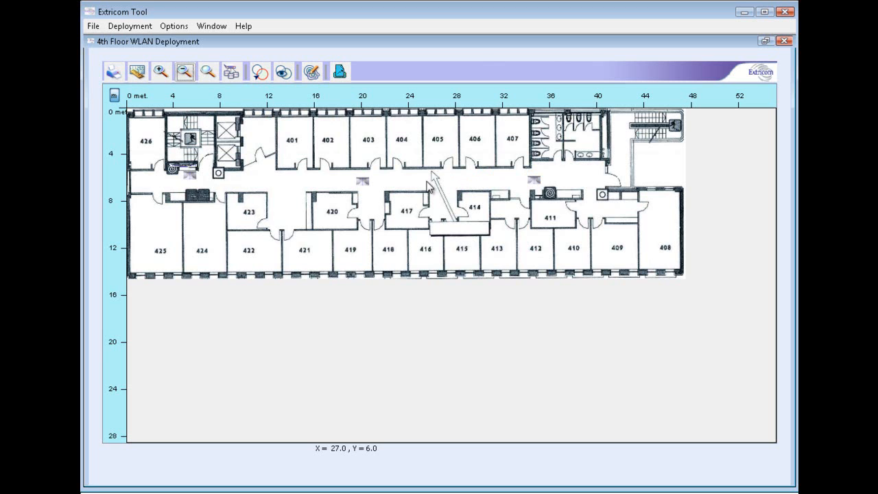
mouse_move(302, 185)
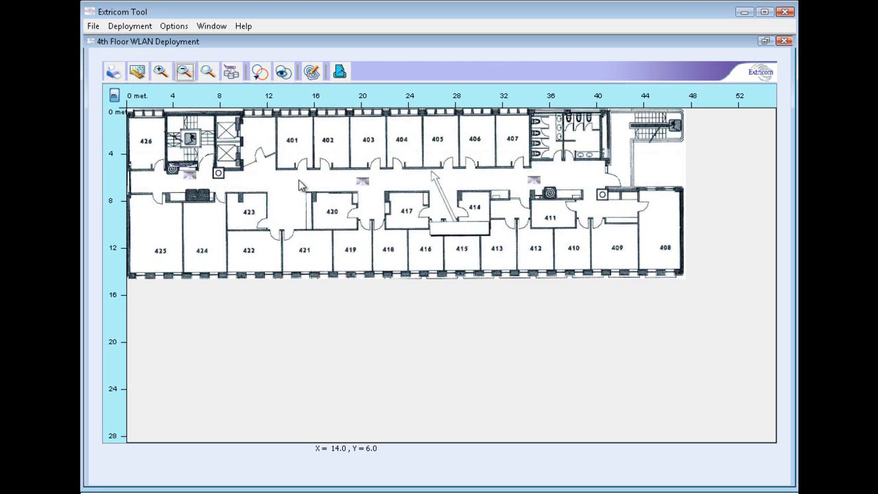
mouse_move(305, 173)
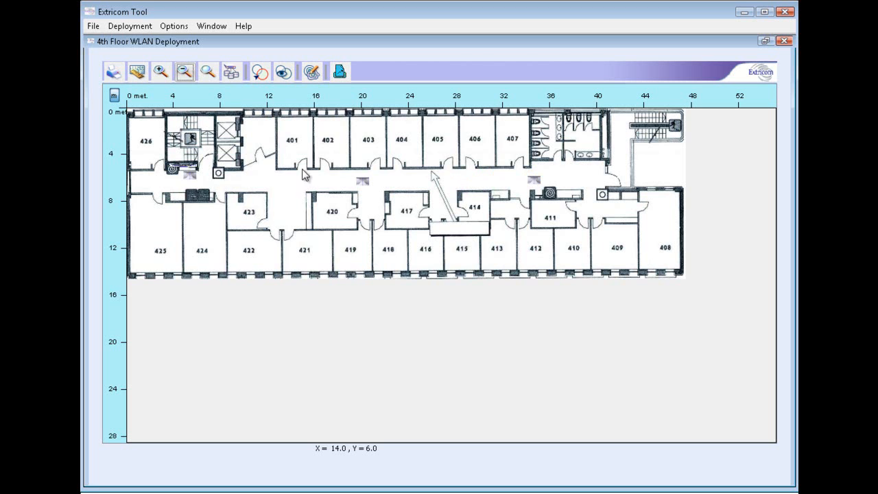
Step: Draw the Air rates coverage heat map for New switch Radio 2 (5 GHz) across the three APs
click(310, 72)
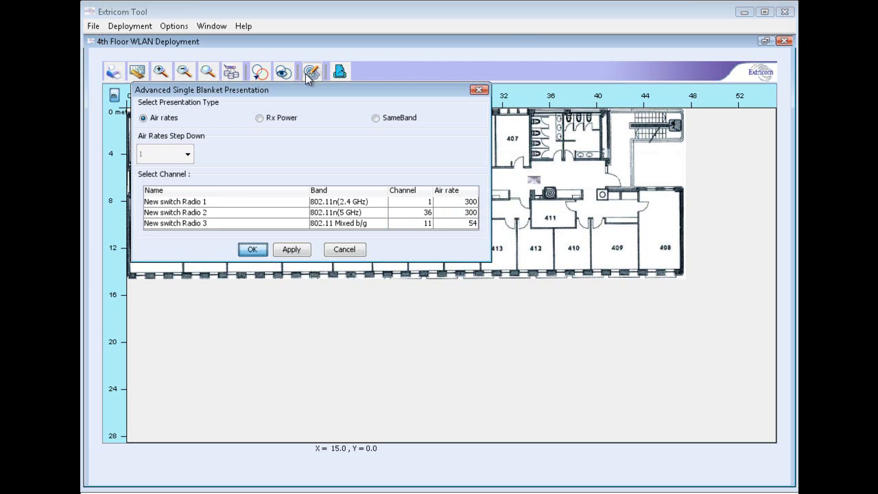
mouse_move(303, 83)
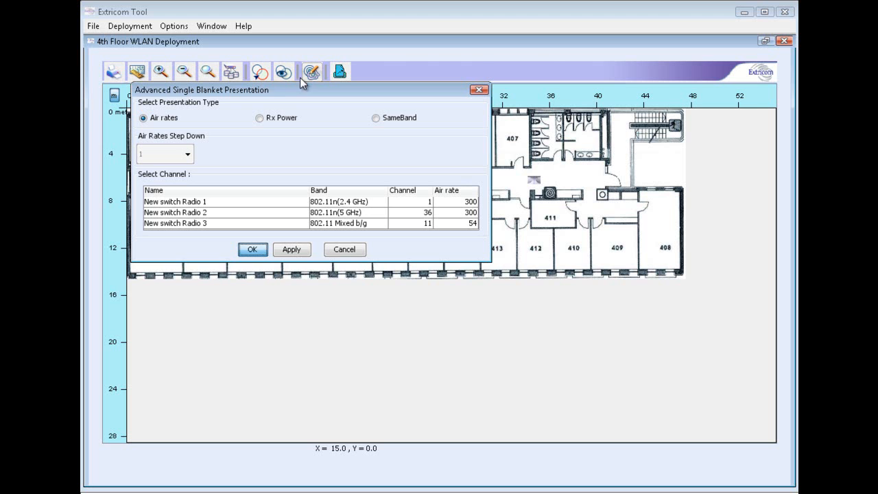
mouse_move(220, 221)
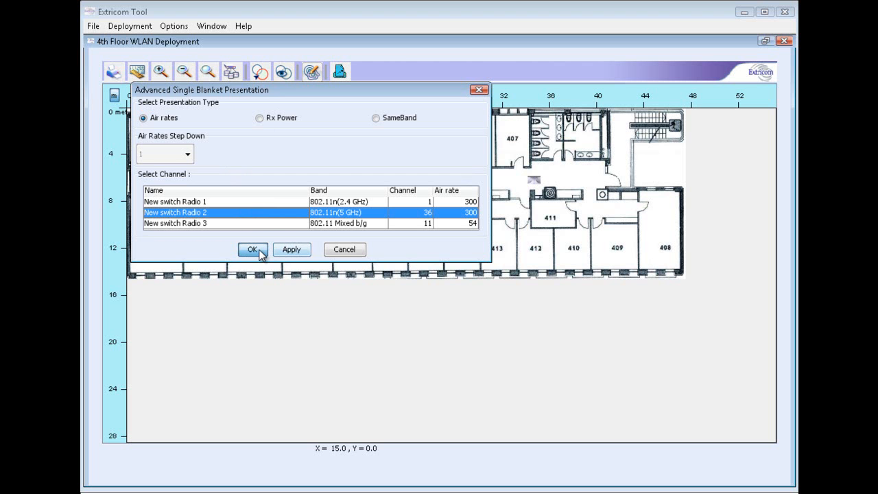
click(252, 249)
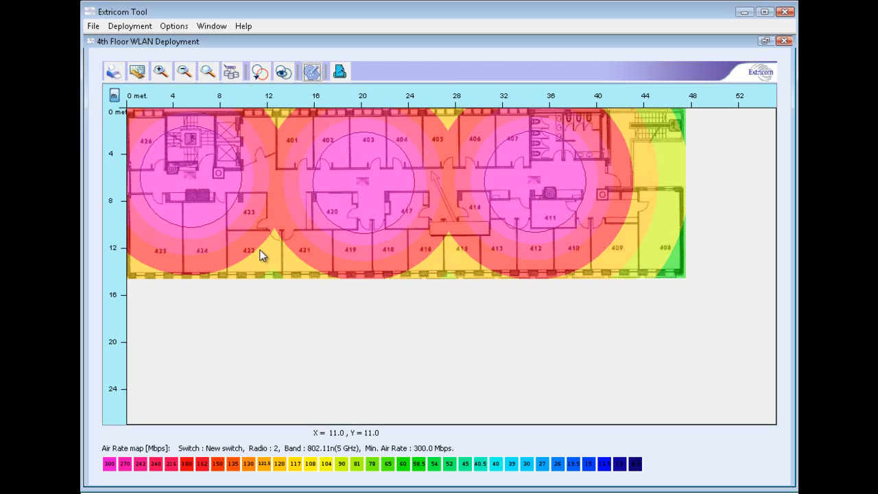
mouse_move(260, 255)
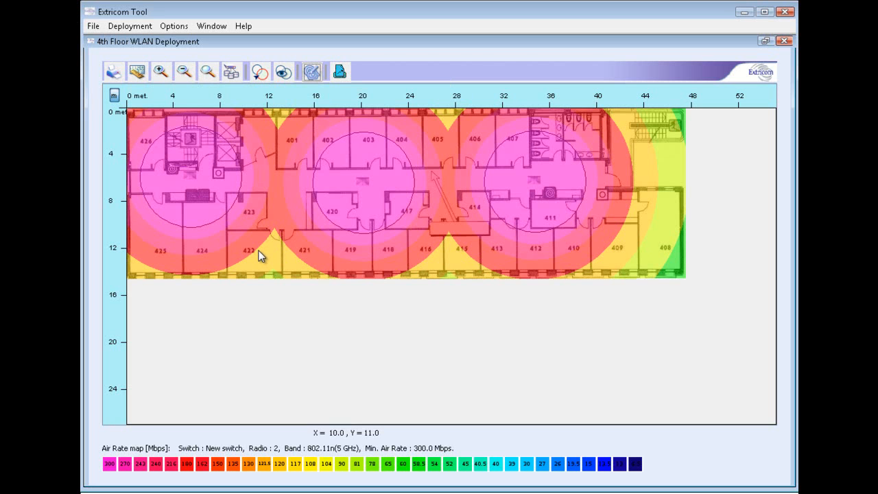
mouse_move(231, 167)
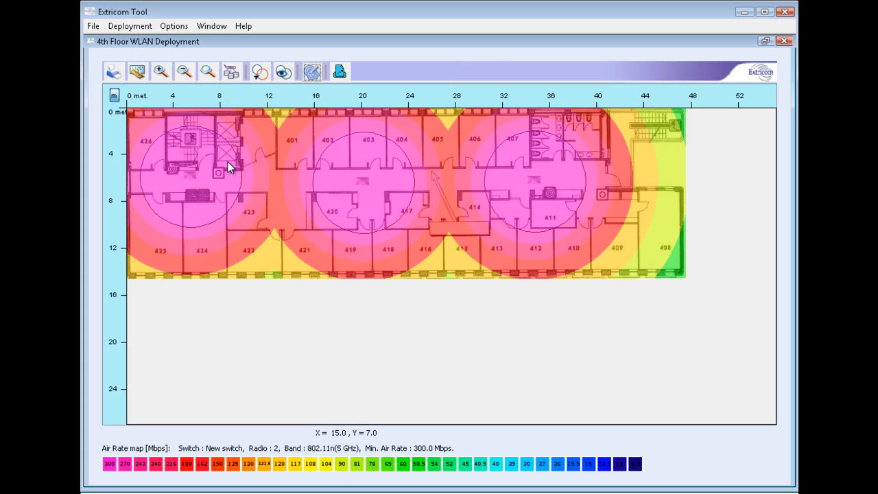
mouse_move(144, 446)
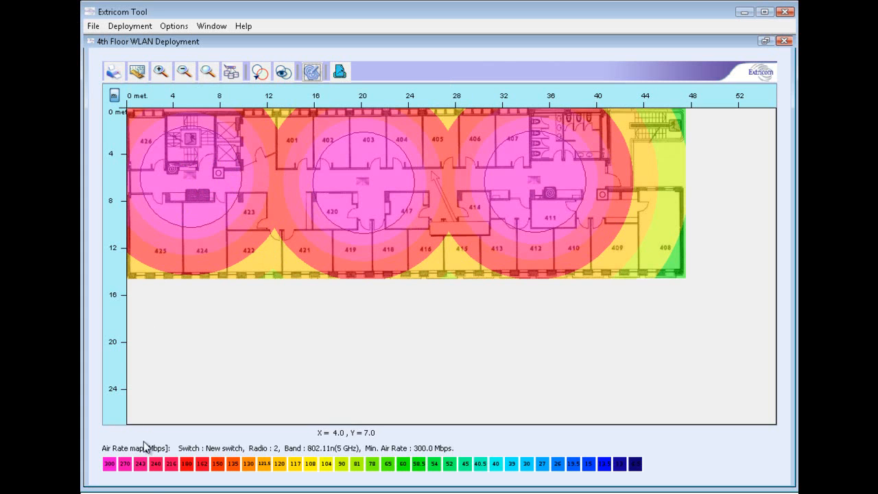
mouse_move(546, 475)
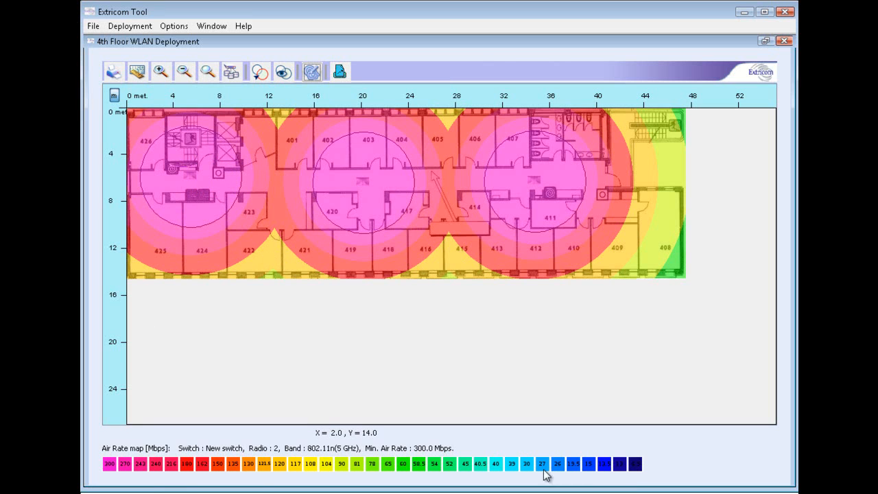
mouse_move(226, 159)
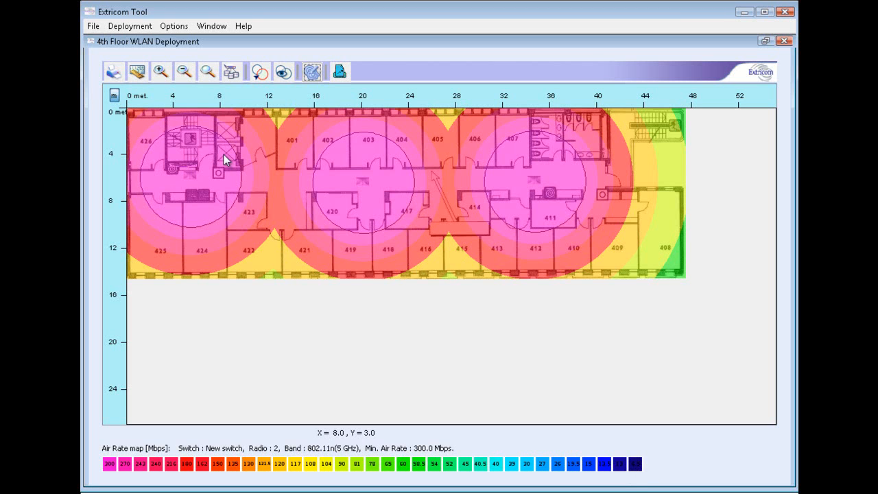
mouse_move(229, 159)
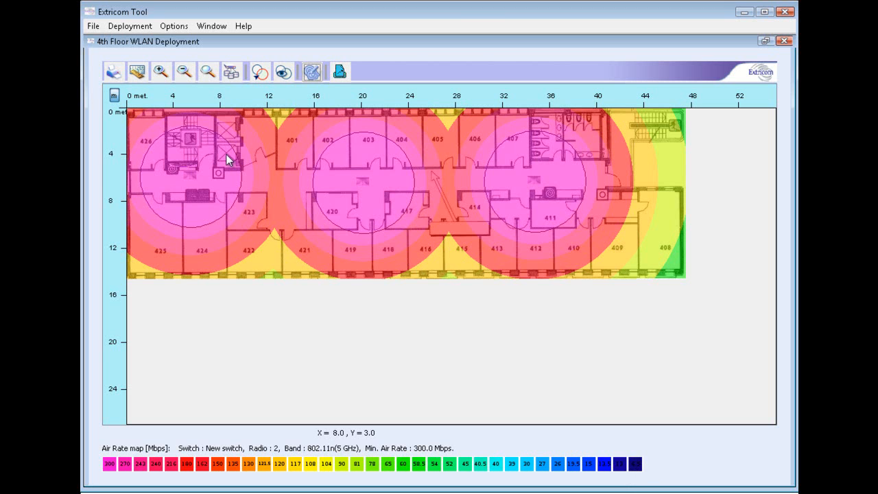
mouse_move(223, 151)
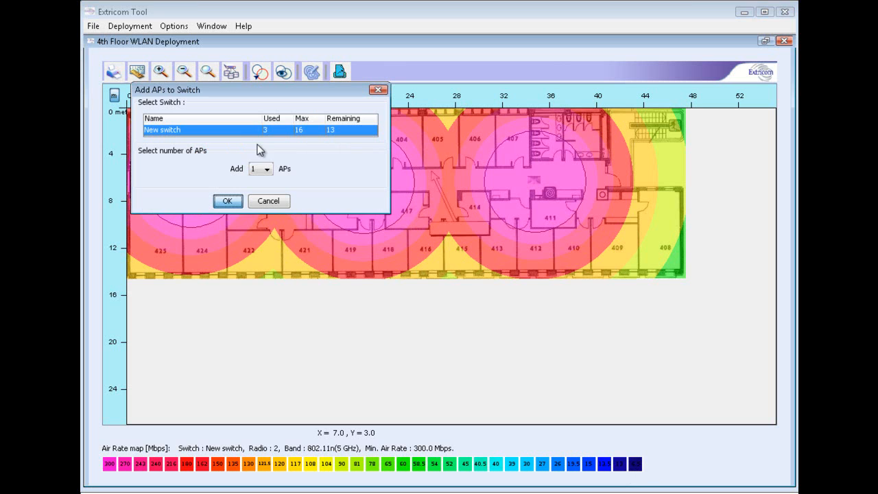
Step: Confirm adding 1 AP to New switch, bringing it to four access points
click(227, 200)
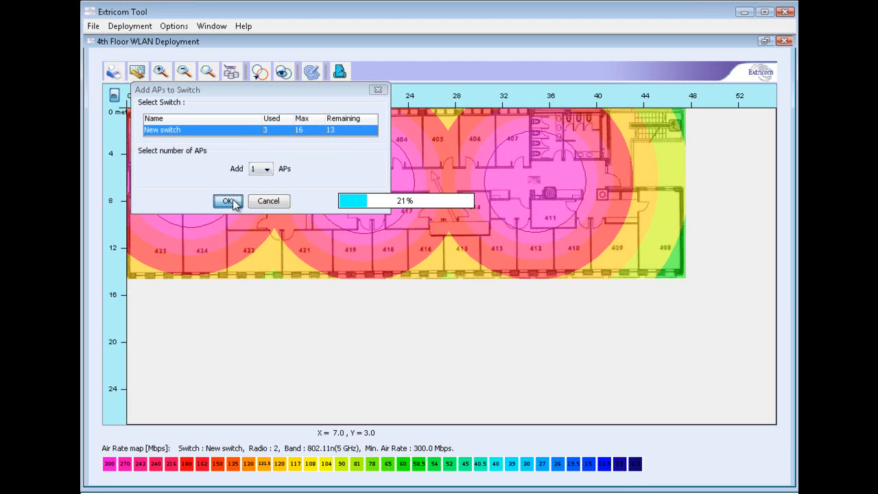
click(227, 200)
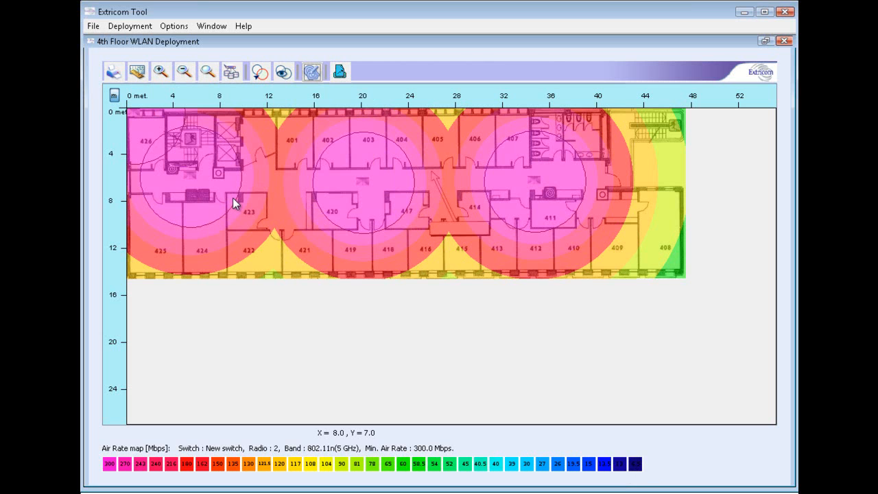
mouse_move(239, 203)
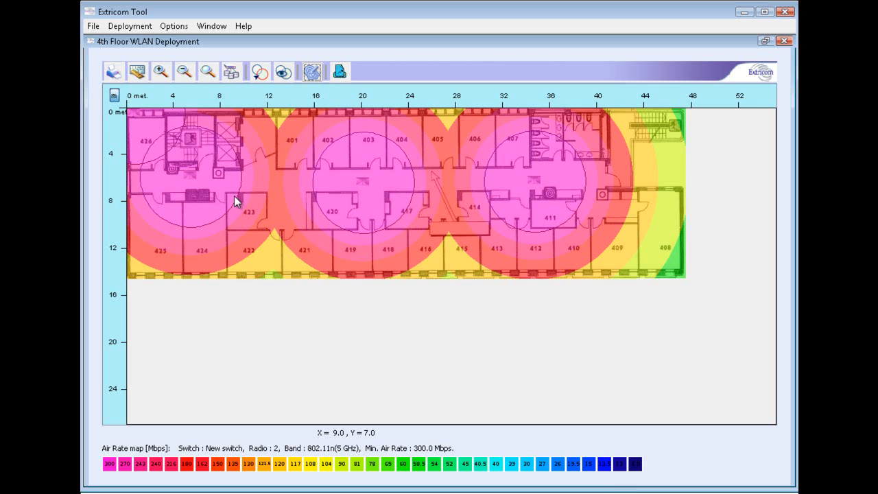
mouse_move(222, 189)
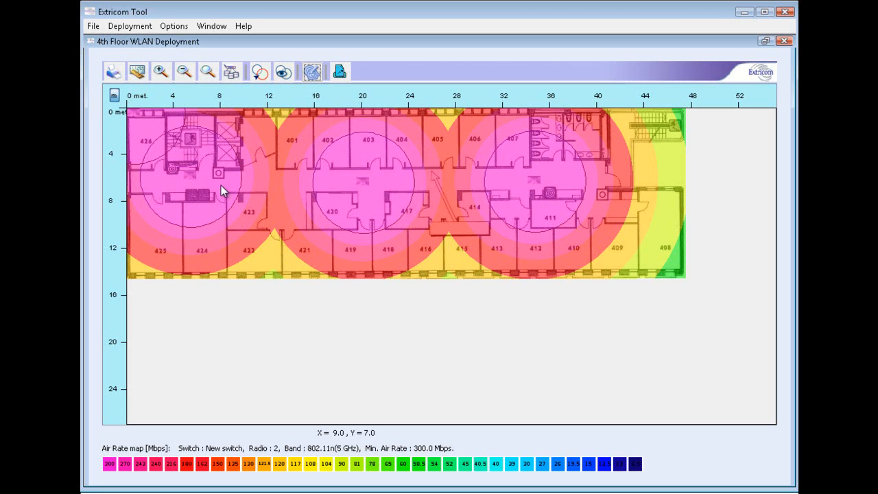
mouse_move(194, 180)
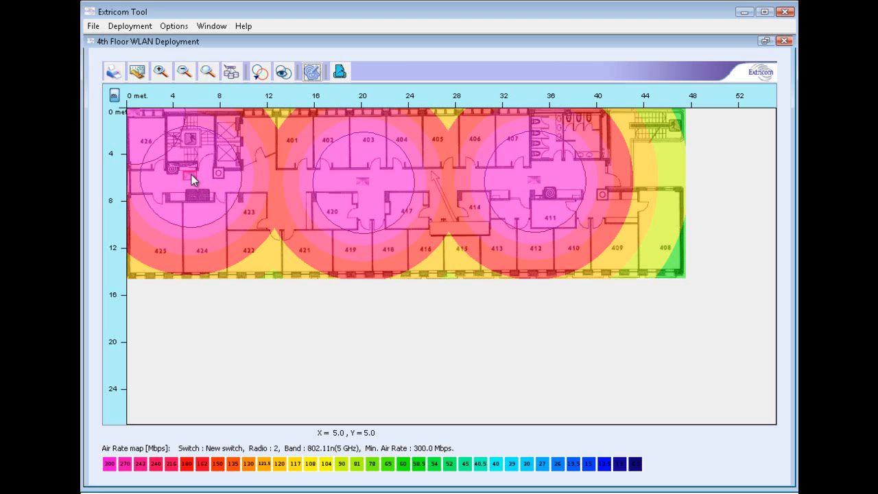
mouse_move(373, 194)
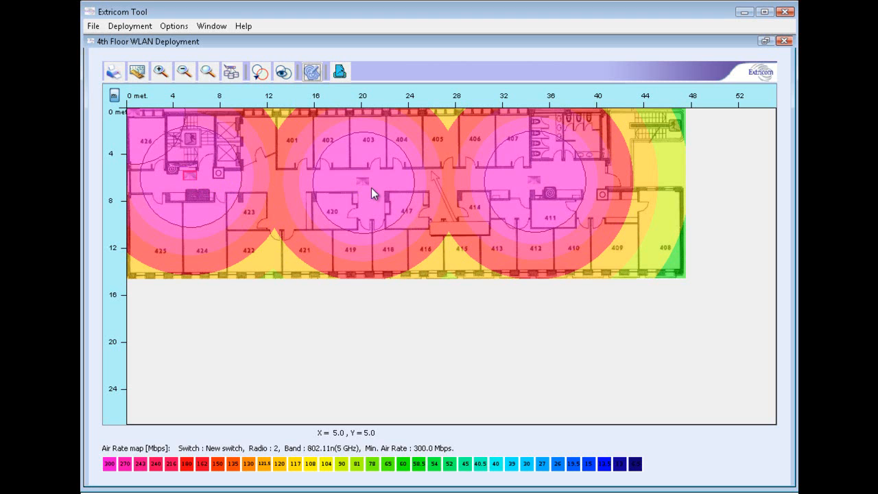
mouse_move(310, 190)
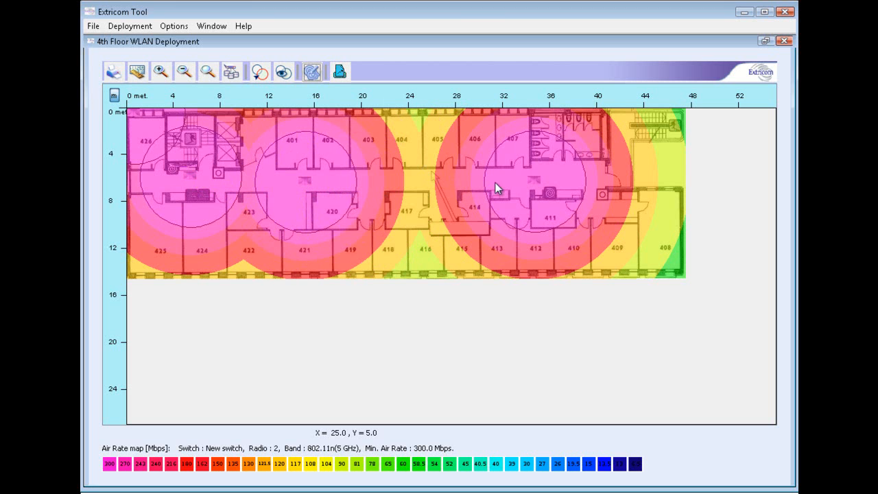
mouse_move(534, 185)
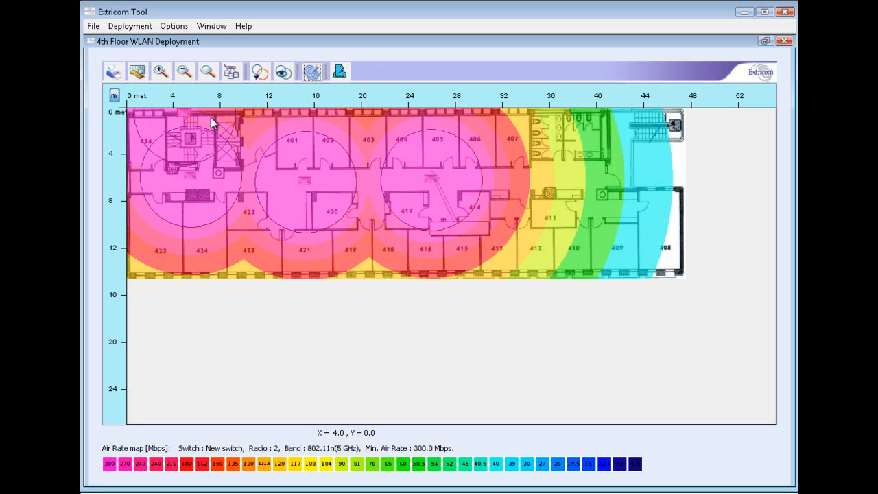
mouse_move(554, 181)
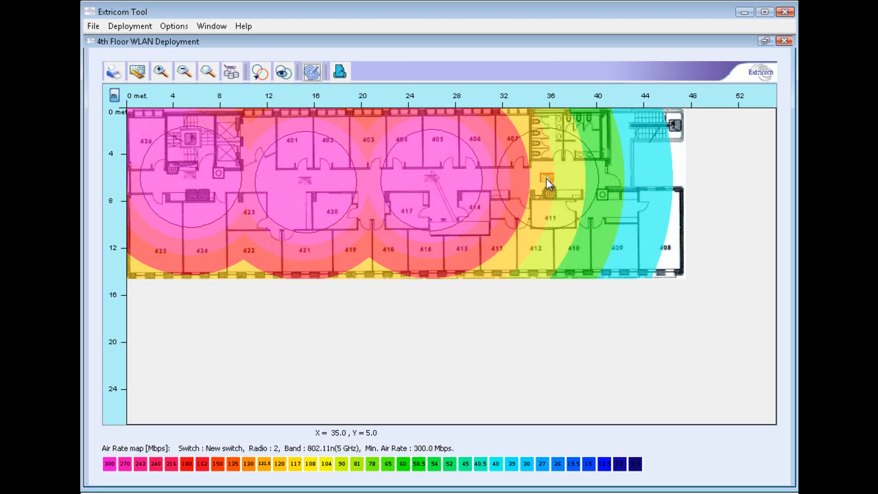
mouse_move(524, 185)
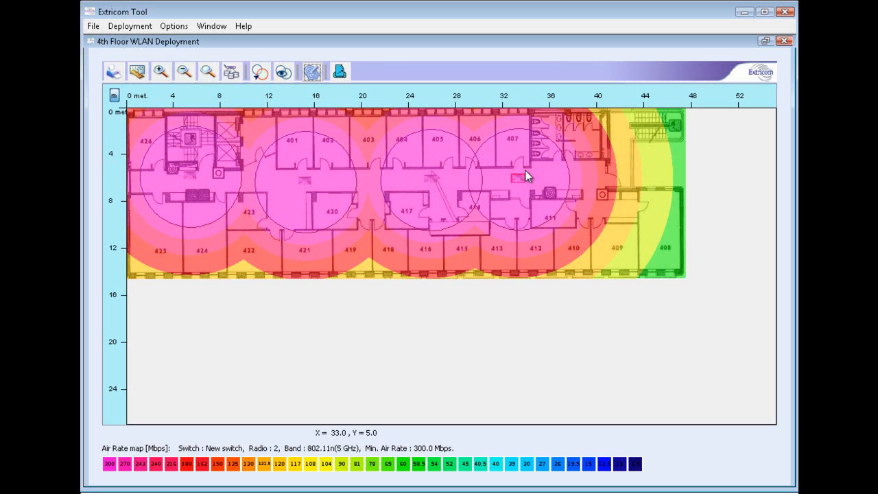
mouse_move(647, 206)
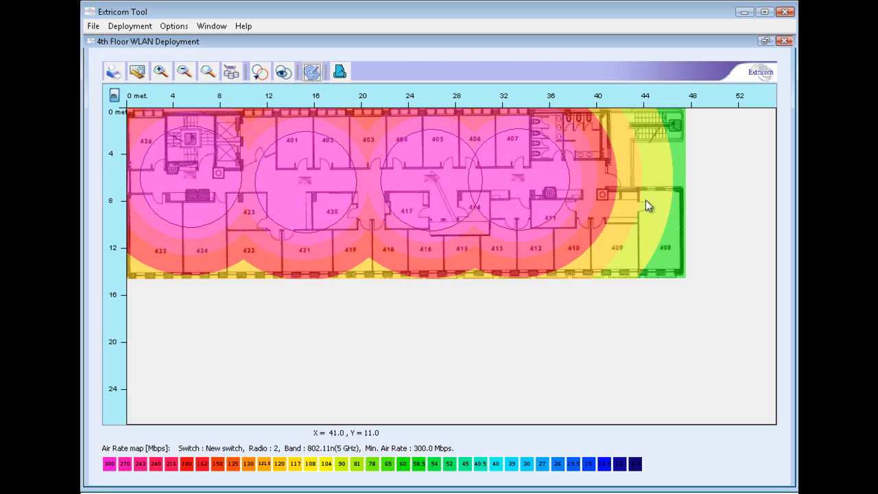
mouse_move(533, 181)
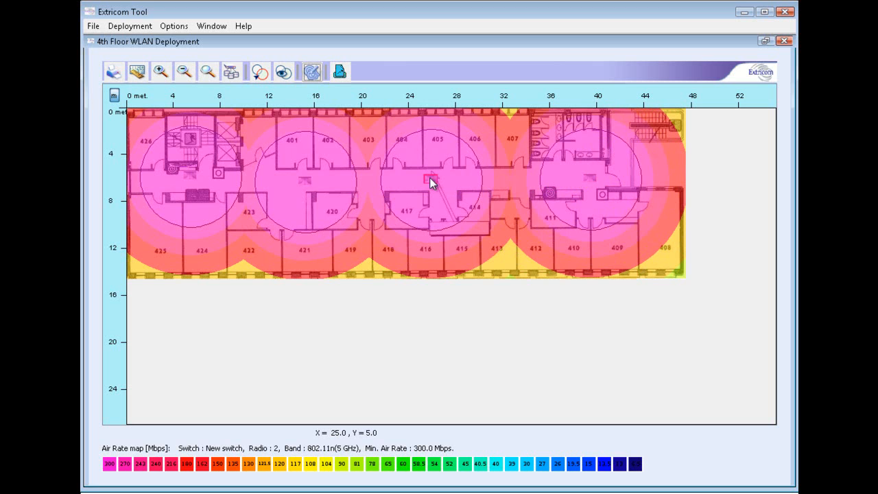
mouse_move(593, 195)
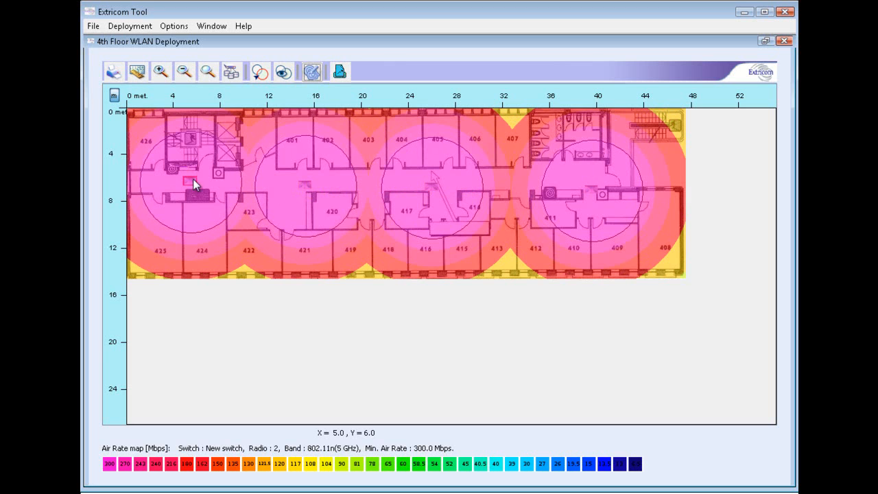
mouse_move(197, 179)
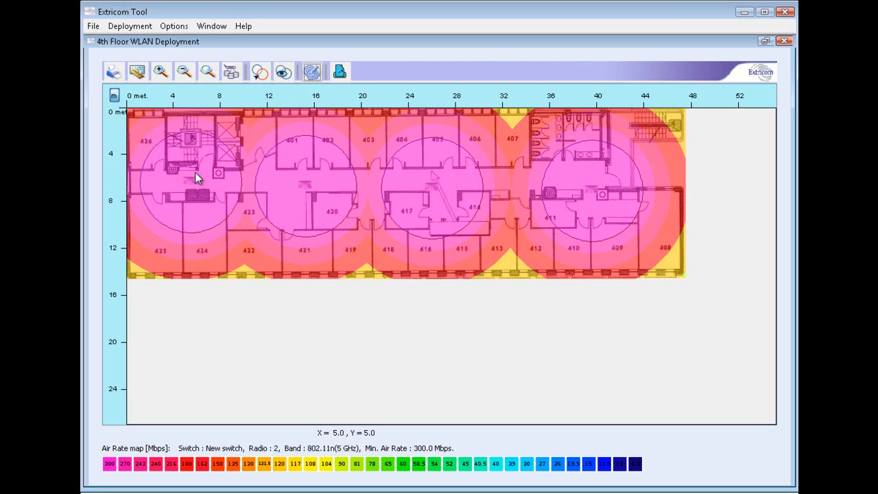
mouse_move(209, 150)
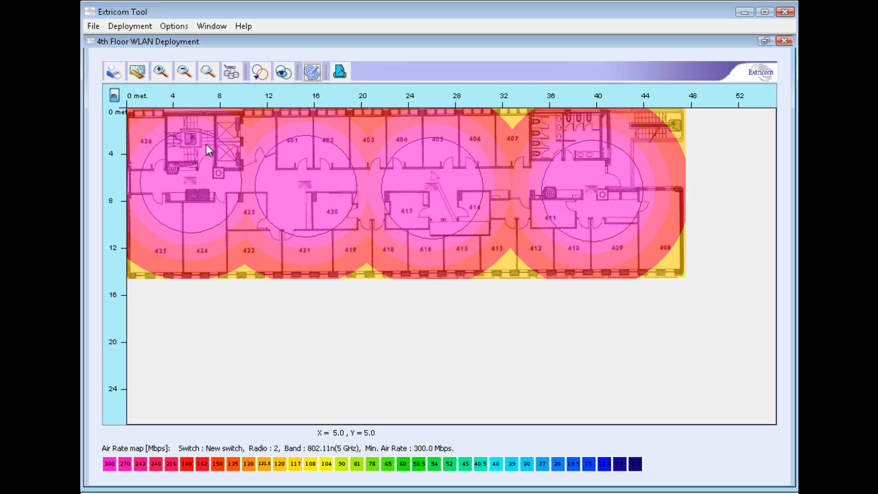
mouse_move(593, 186)
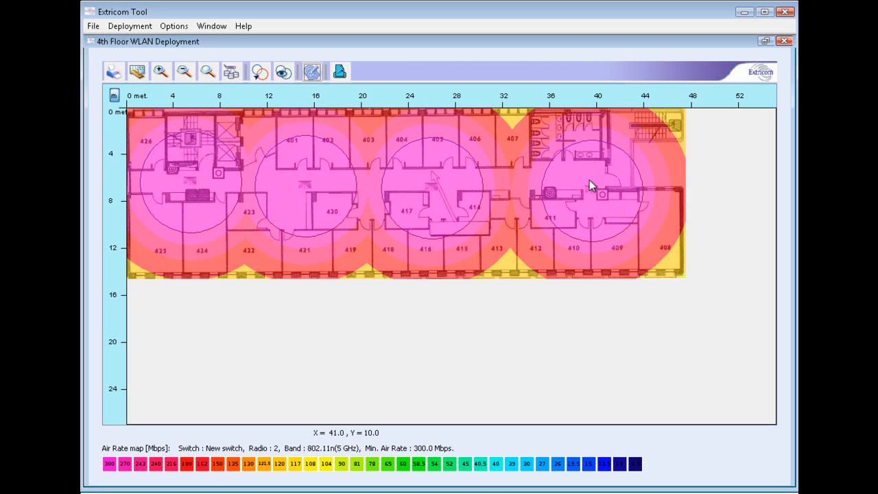
mouse_move(522, 124)
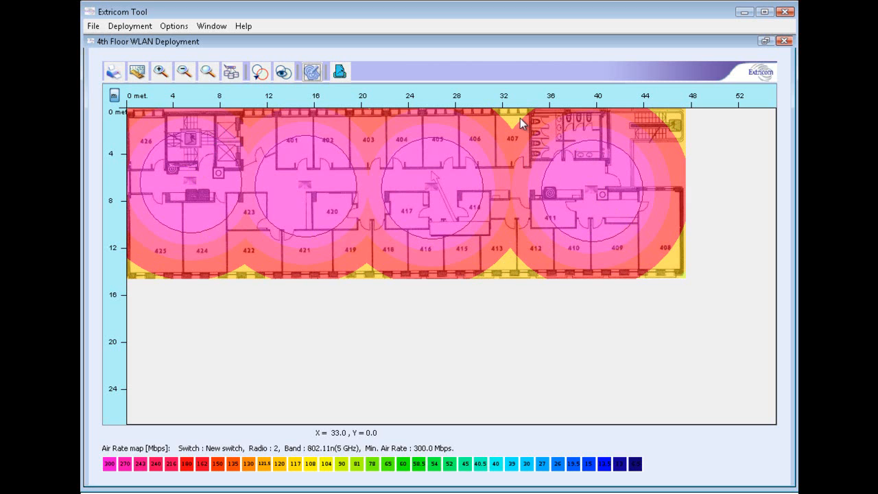
mouse_move(371, 277)
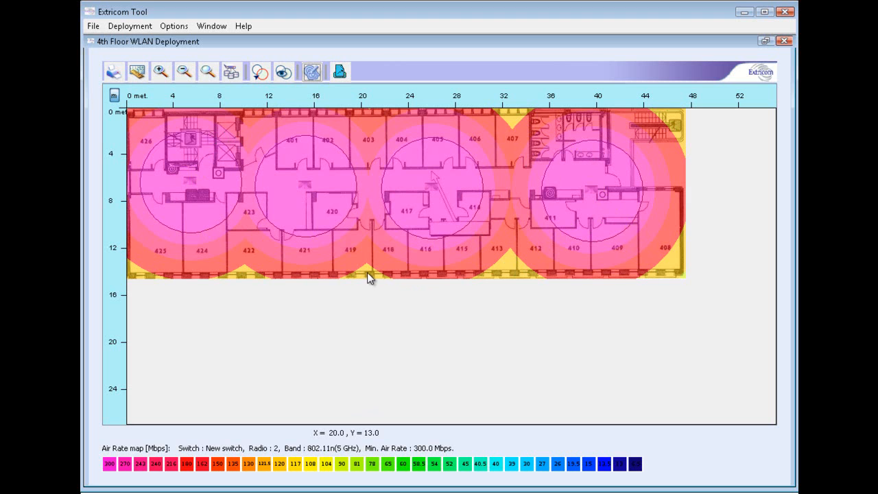
mouse_move(673, 266)
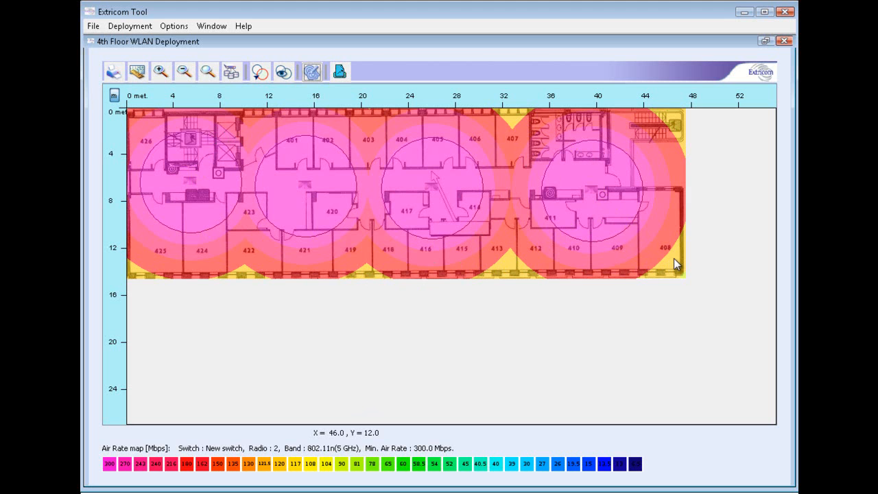
mouse_move(653, 199)
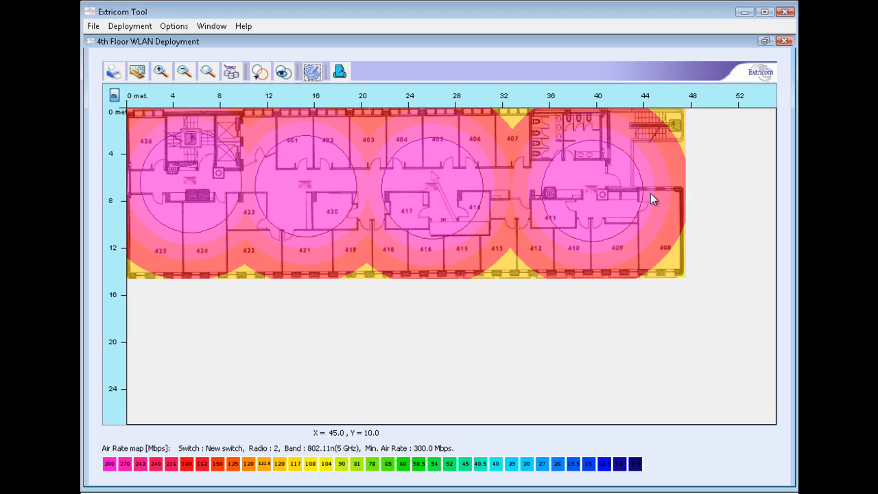
mouse_move(576, 244)
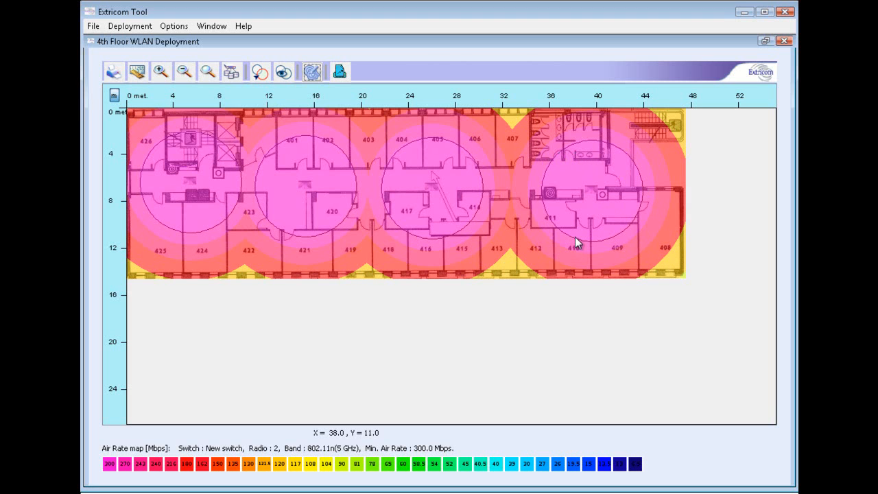
mouse_move(576, 241)
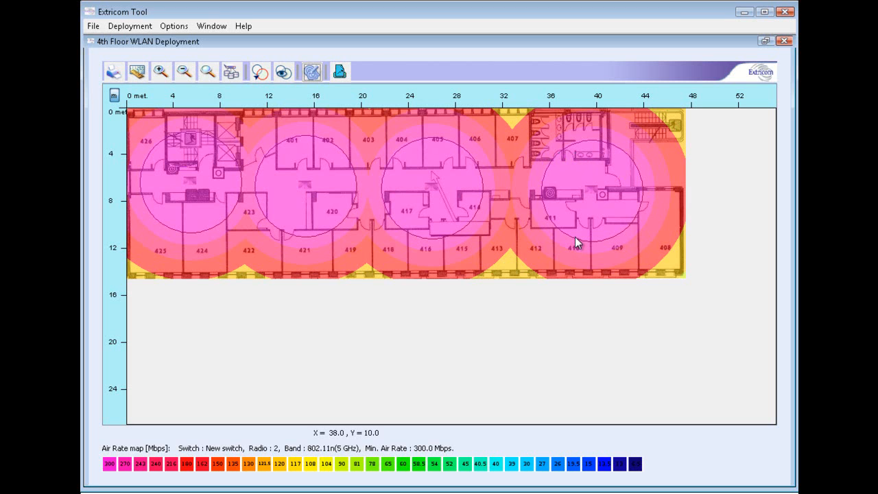
mouse_move(577, 242)
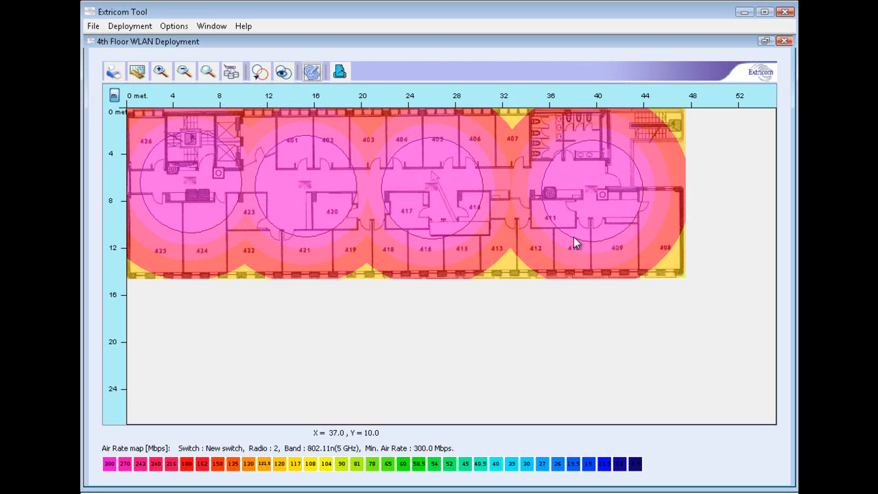
mouse_move(538, 214)
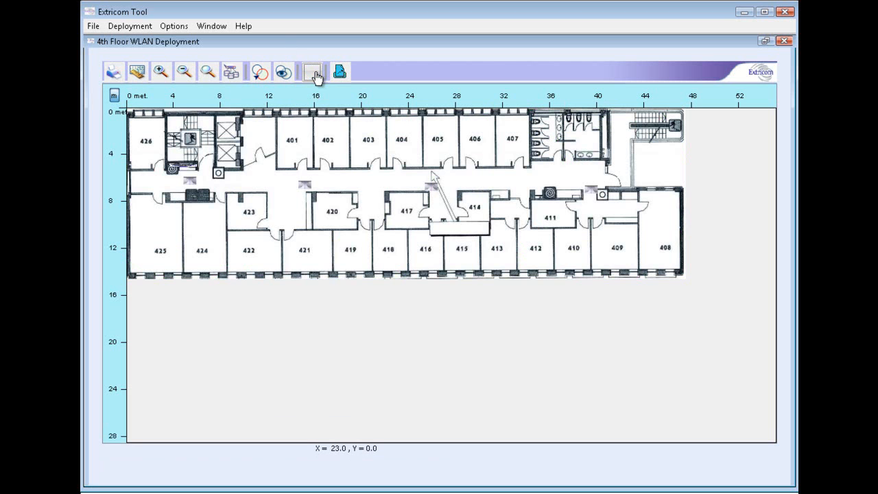
Step: Draw the Air rates heat map for New switch Radio 1 (802.11n 2.4 GHz) over the fourth floor
click(312, 71)
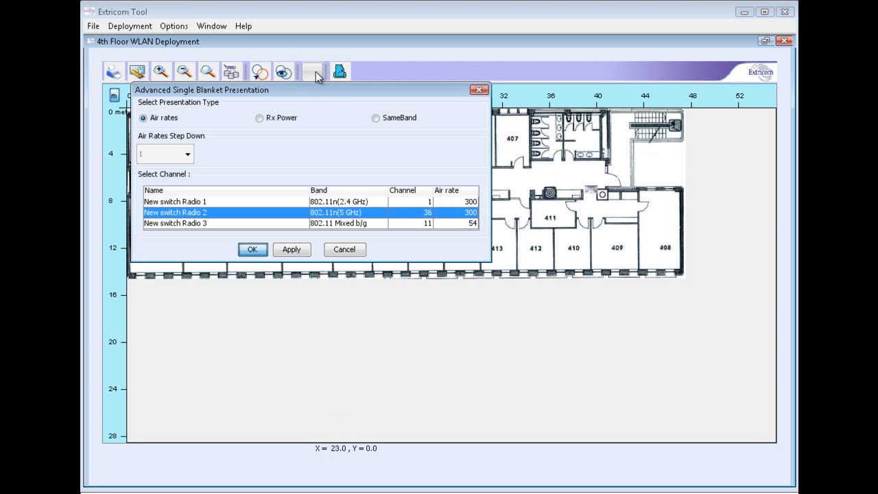
mouse_move(345, 201)
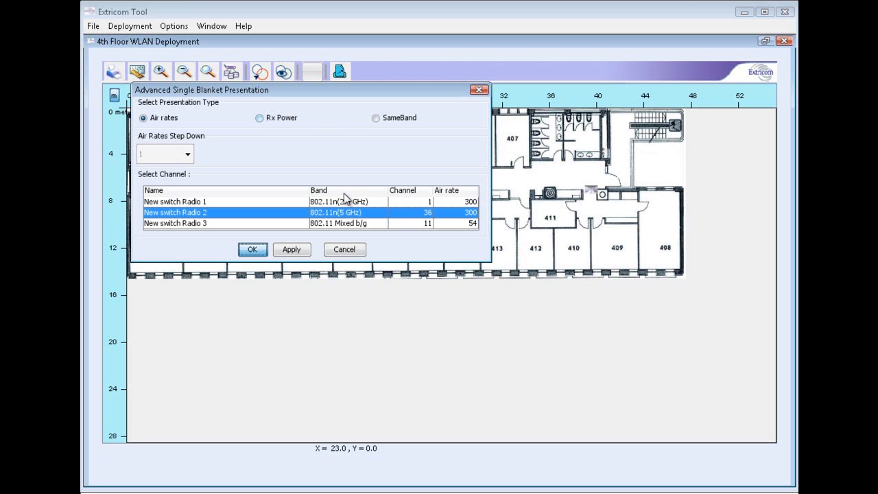
click(176, 200)
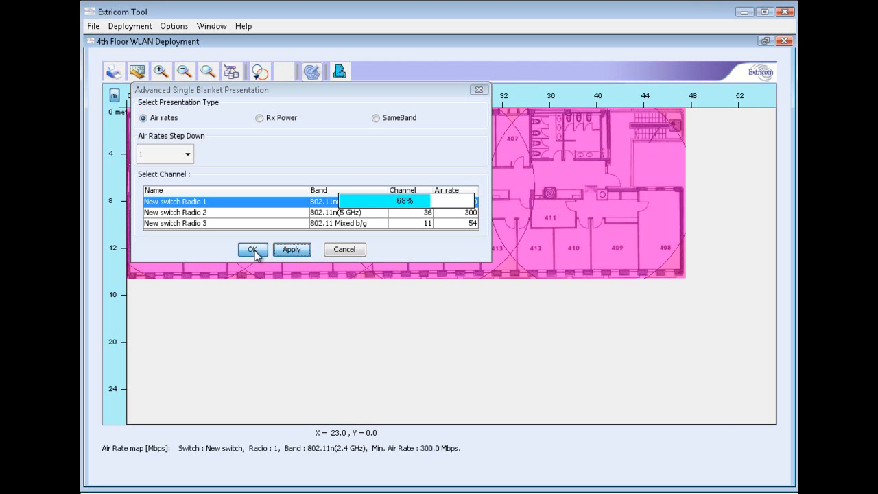
click(252, 249)
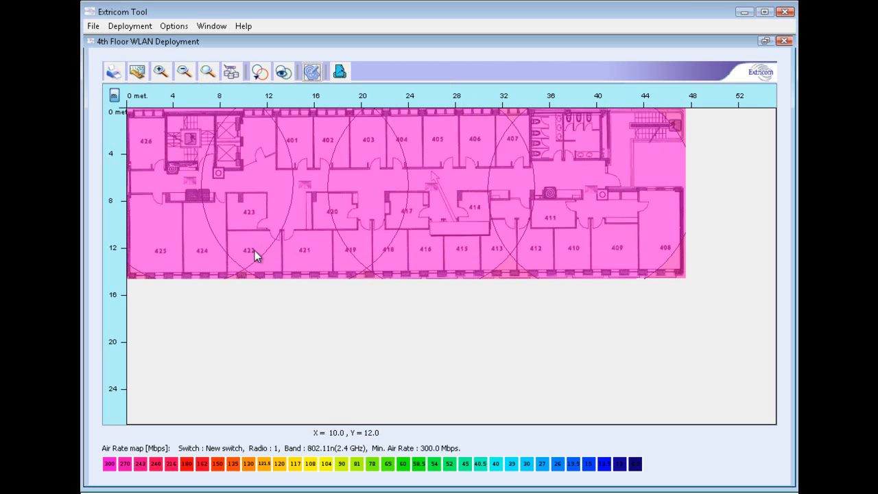
mouse_move(524, 163)
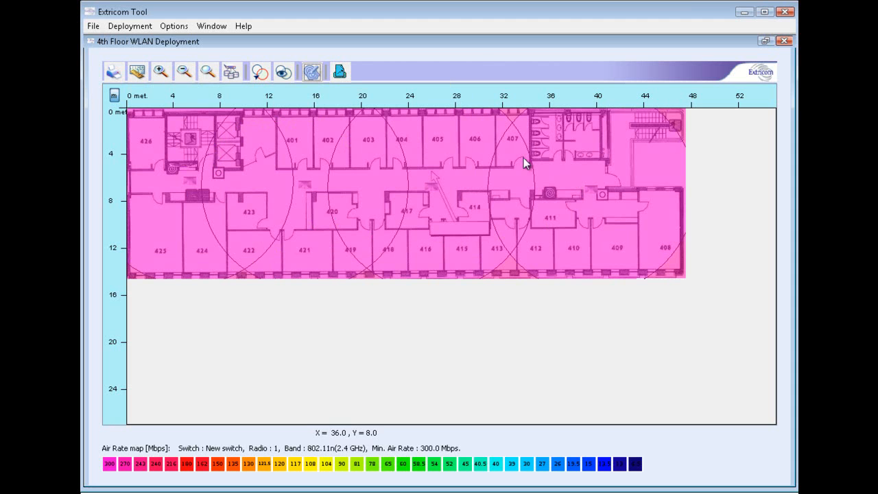
mouse_move(554, 180)
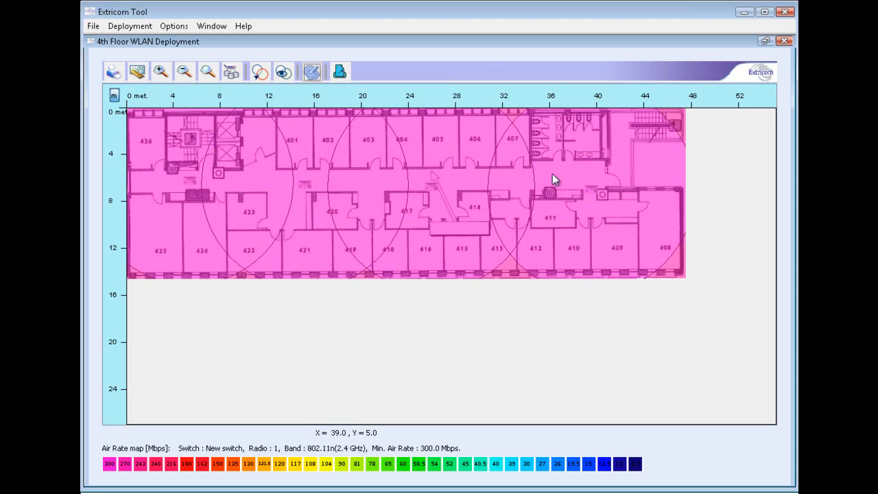
mouse_move(264, 227)
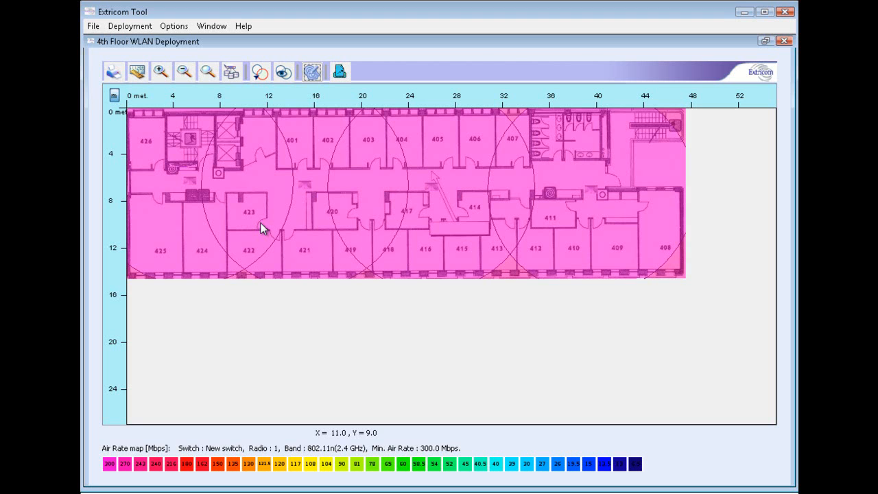
mouse_move(406, 204)
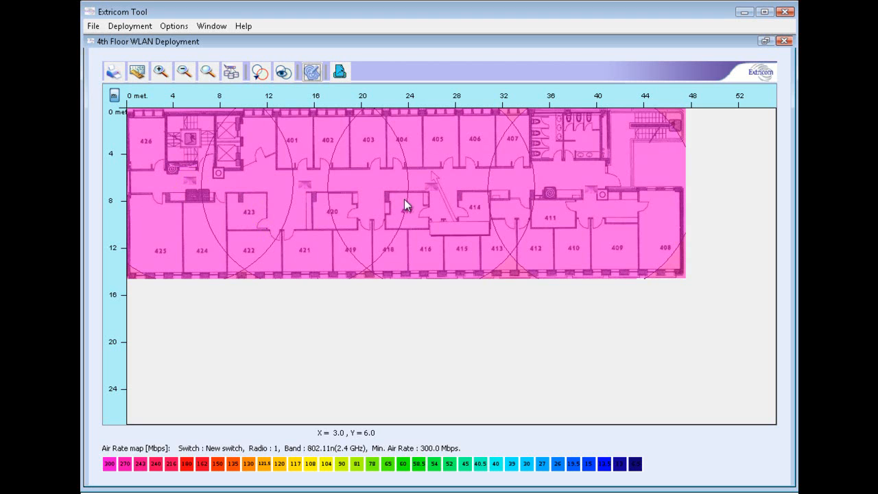
mouse_move(427, 190)
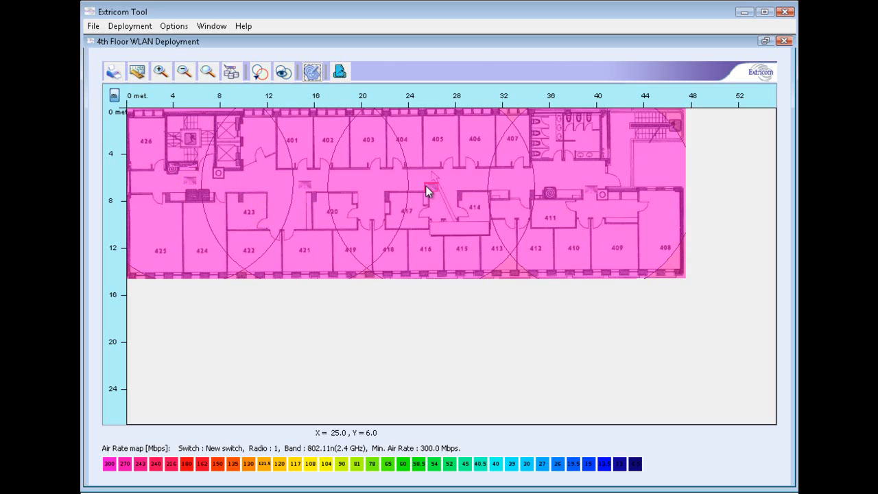